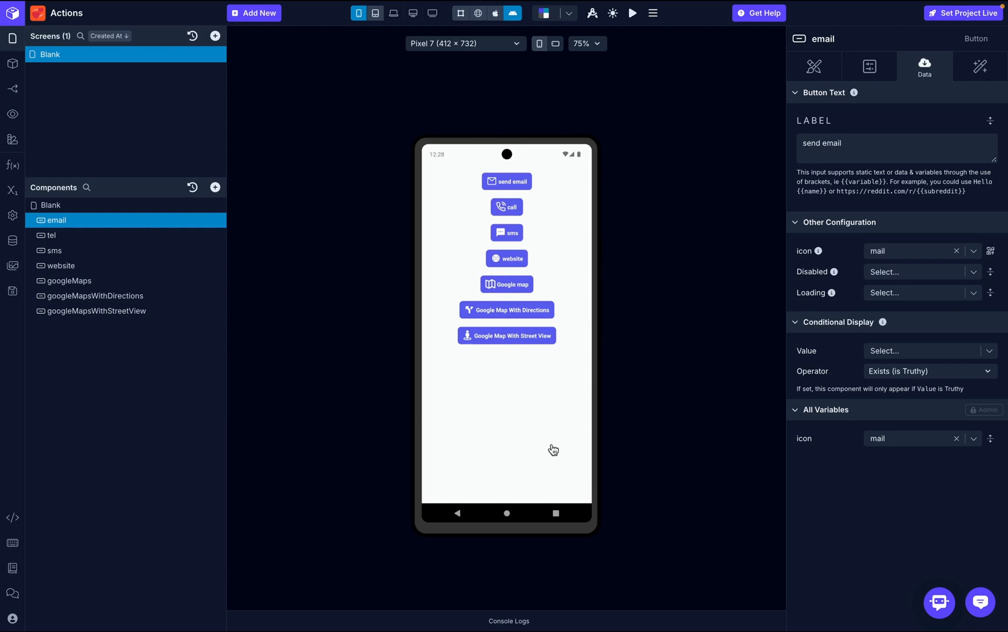
pyautogui.moveTo(192, 187)
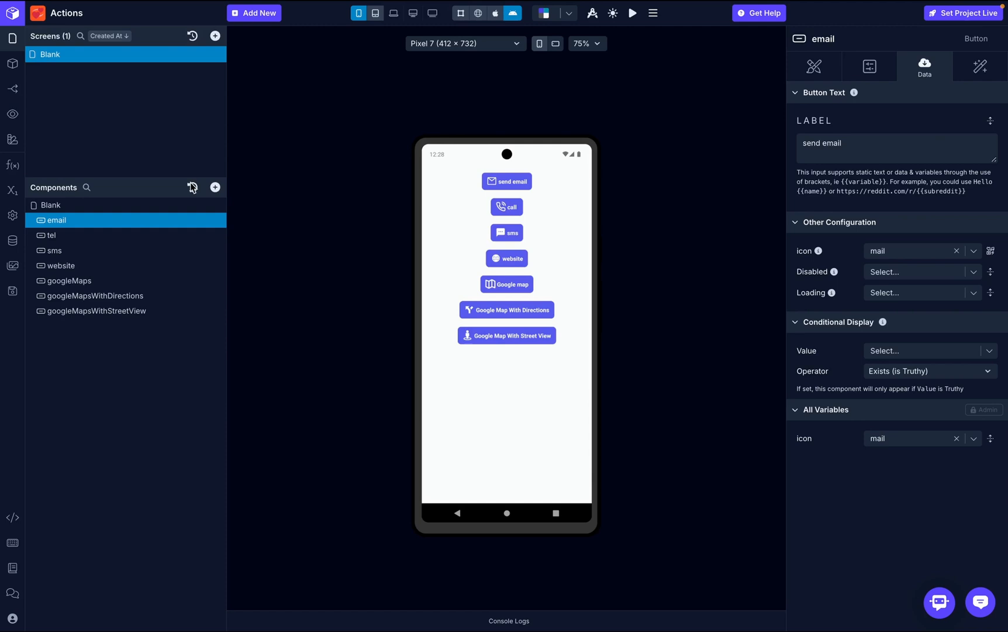
pyautogui.moveTo(971, 94)
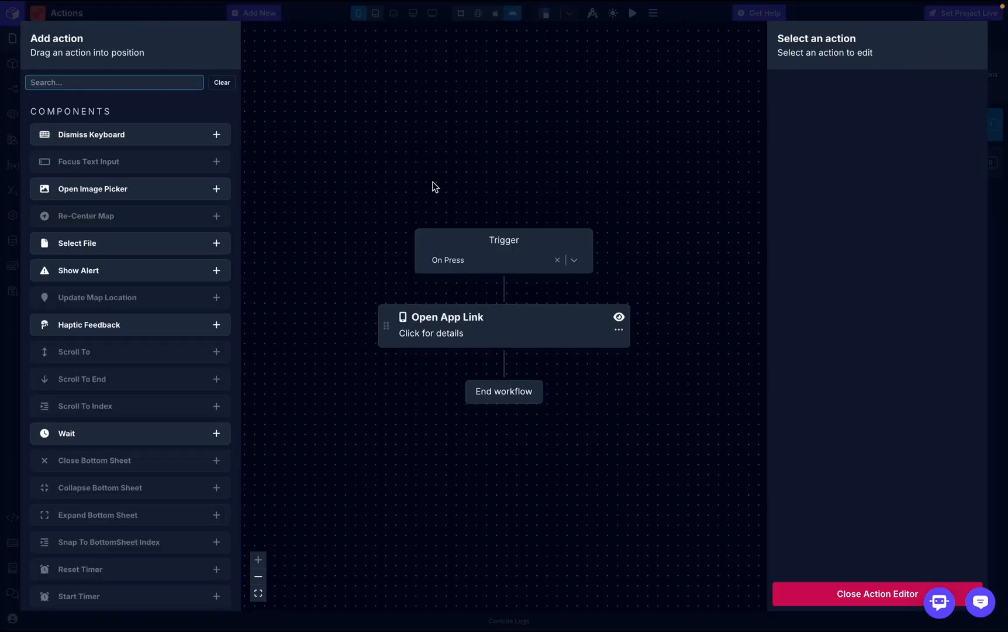
pyautogui.moveTo(11, 92)
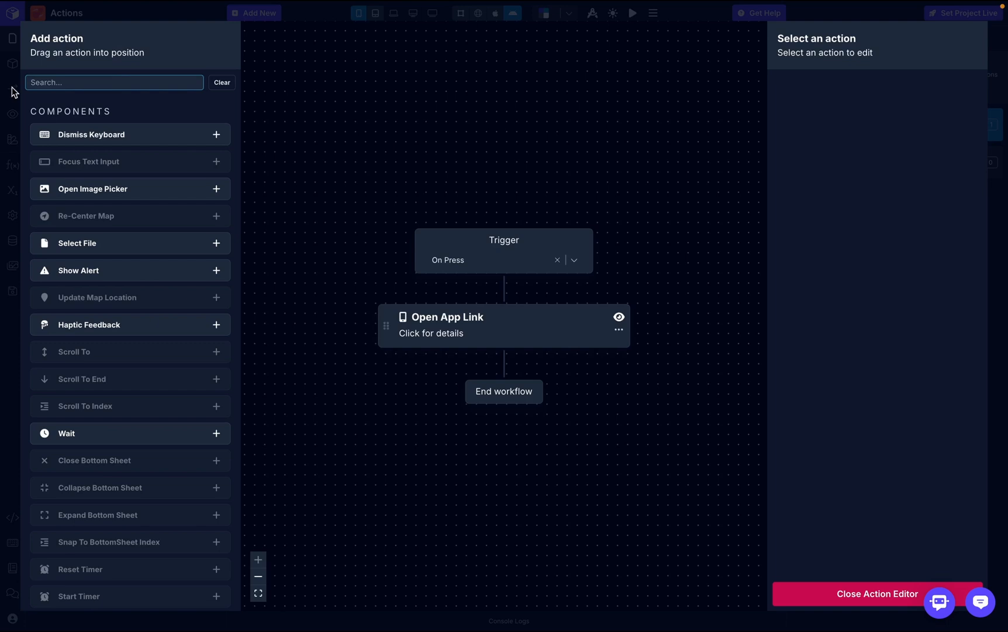
# Step: Give the email button a single Open App Link action with a mailto URL to the help address
pyautogui.write('op')
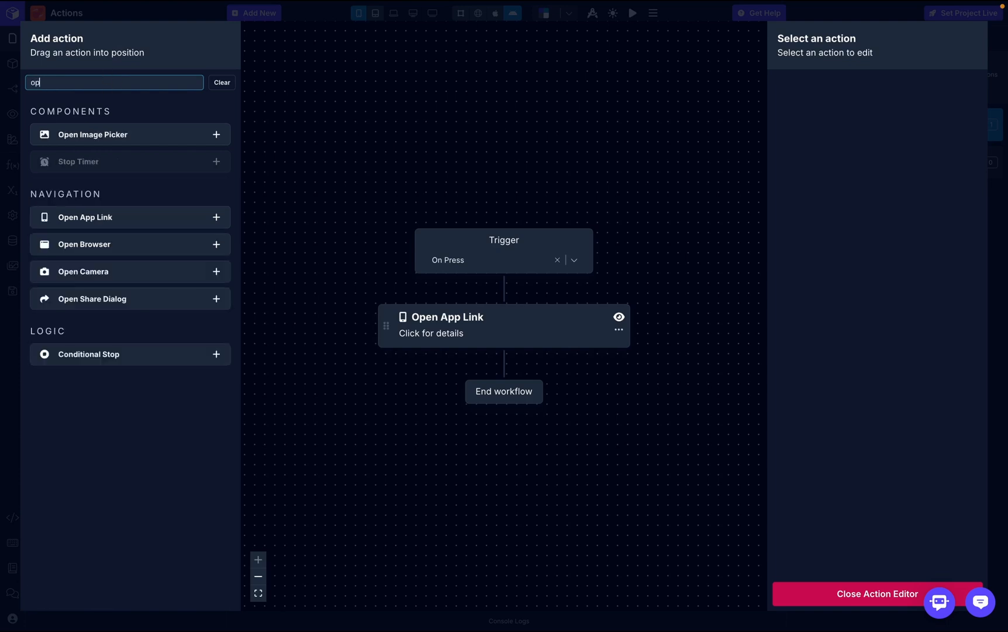
pyautogui.write('en')
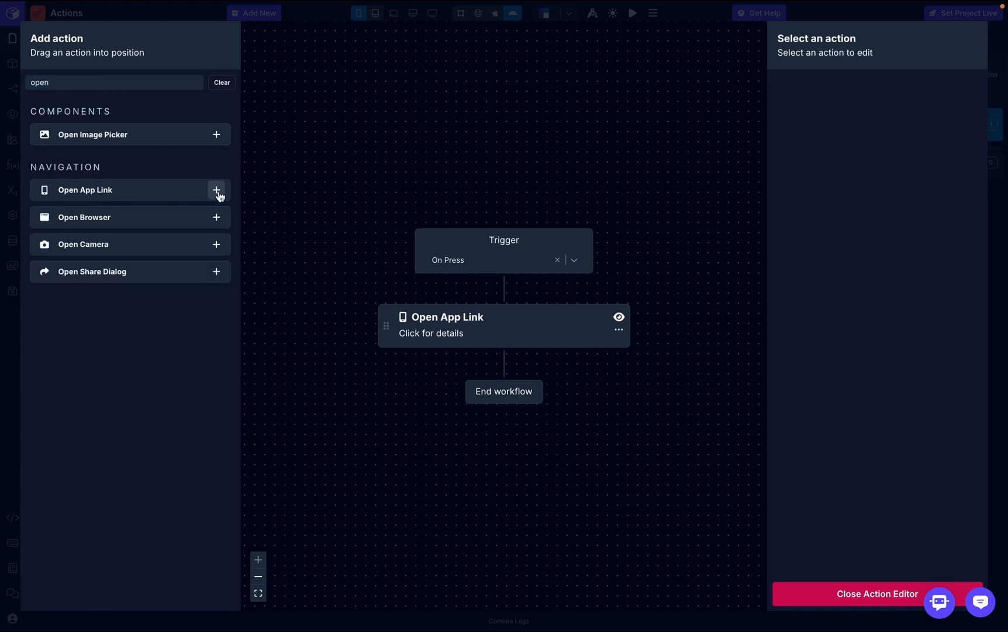
pyautogui.click(217, 190)
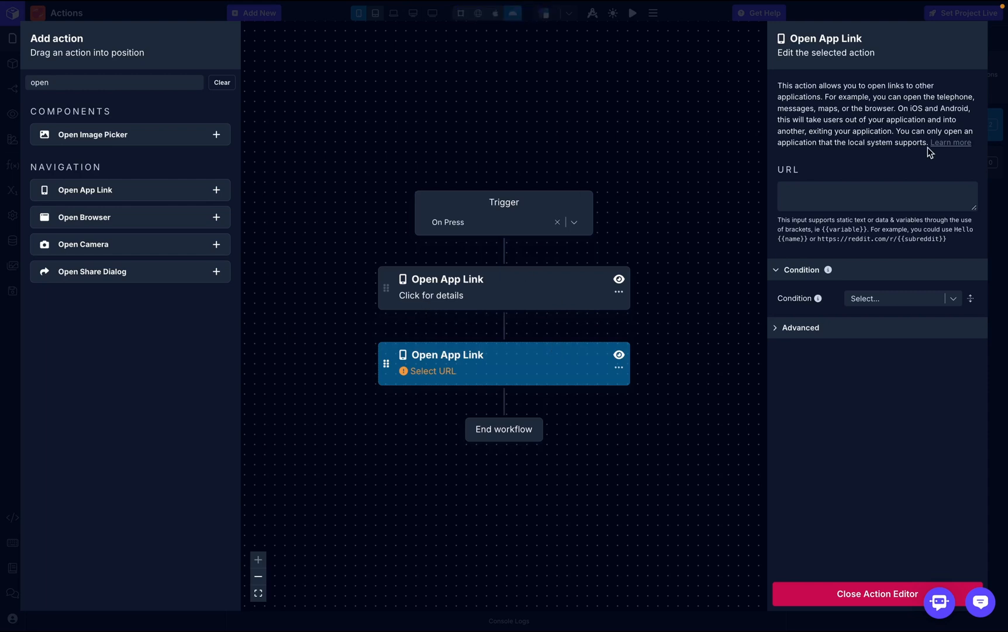
pyautogui.moveTo(896, 199)
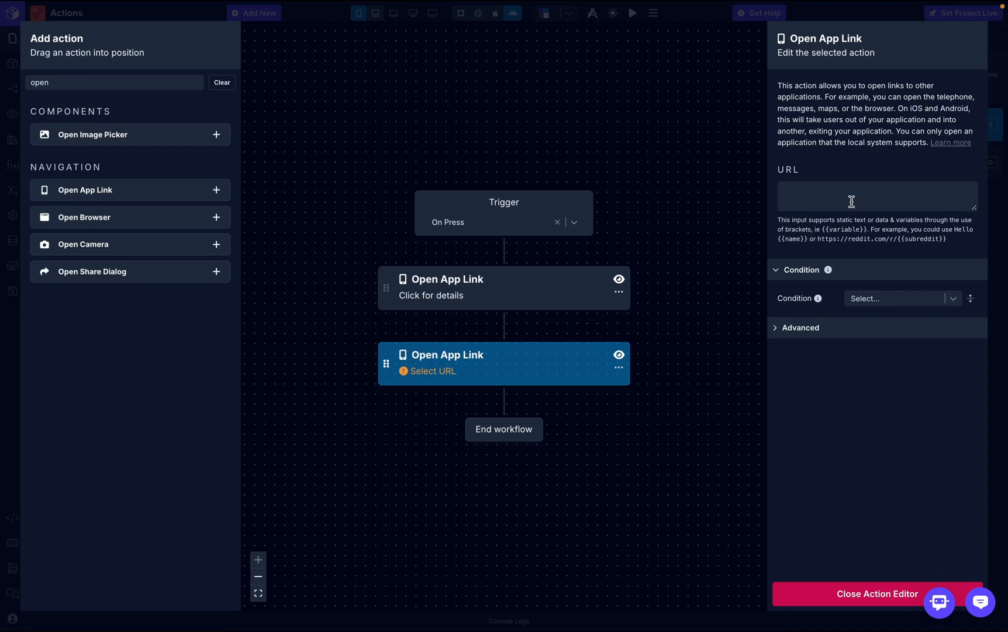
pyautogui.click(877, 196)
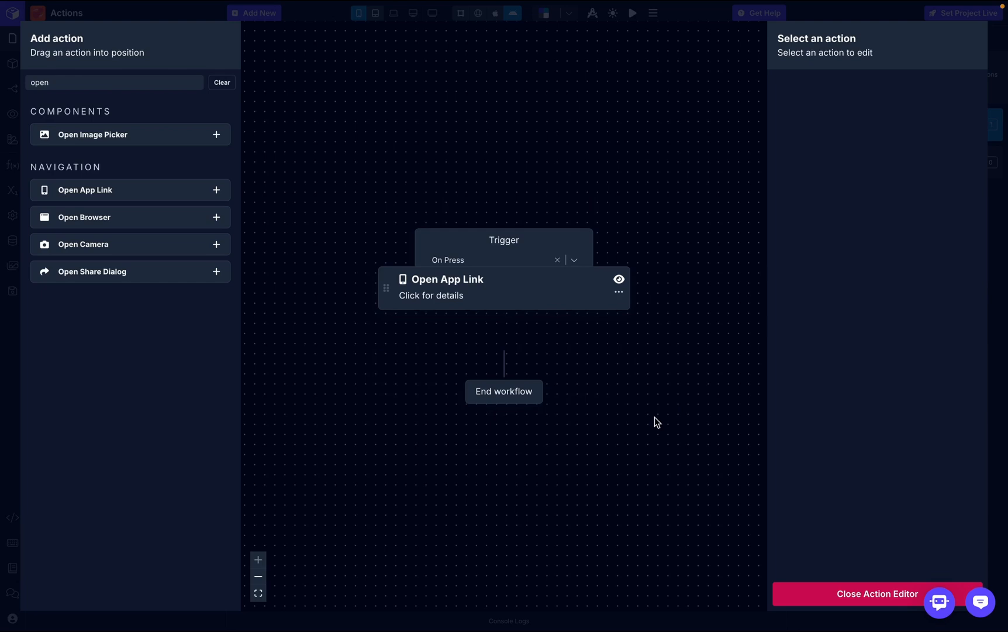
pyautogui.click(503, 288)
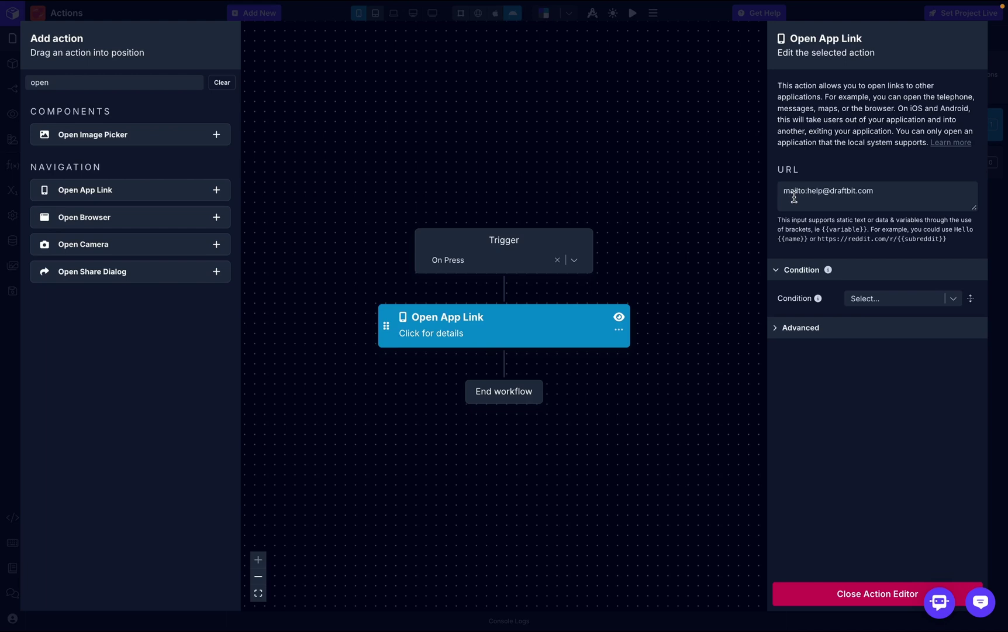
pyautogui.moveTo(823, 194)
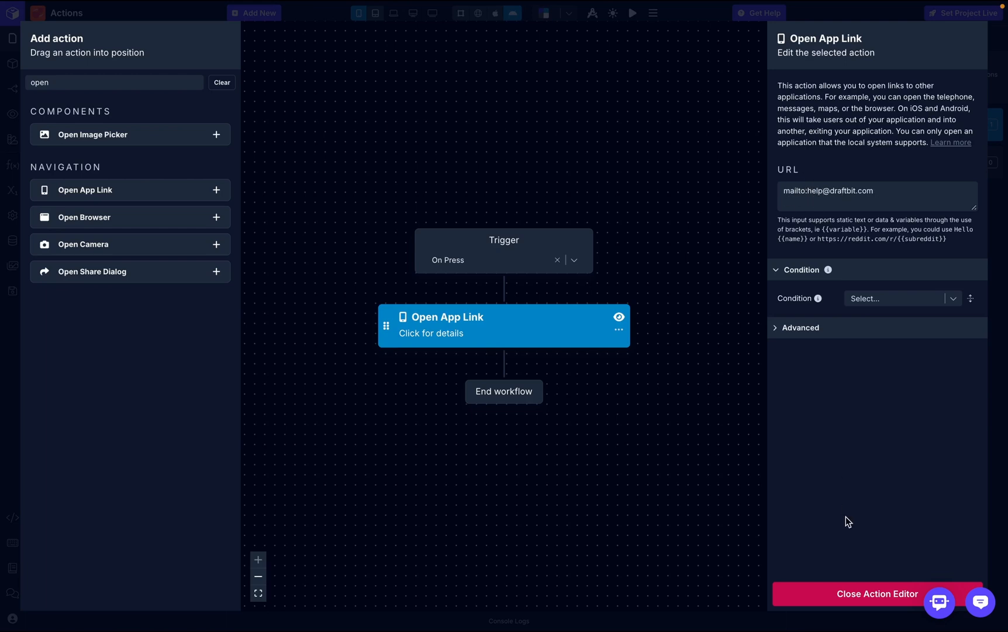
pyautogui.click(876, 593)
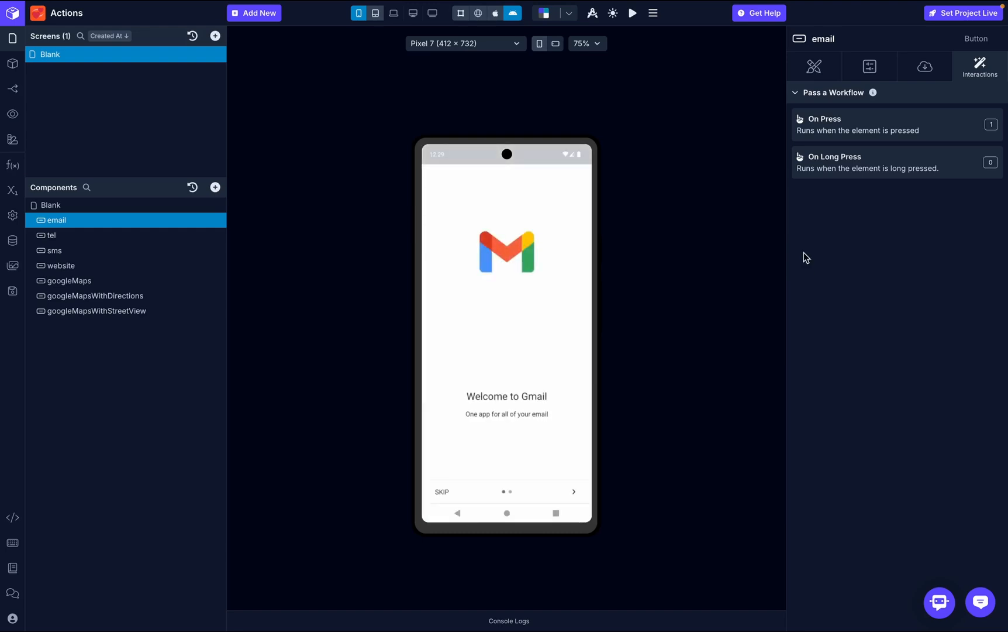
pyautogui.moveTo(508, 268)
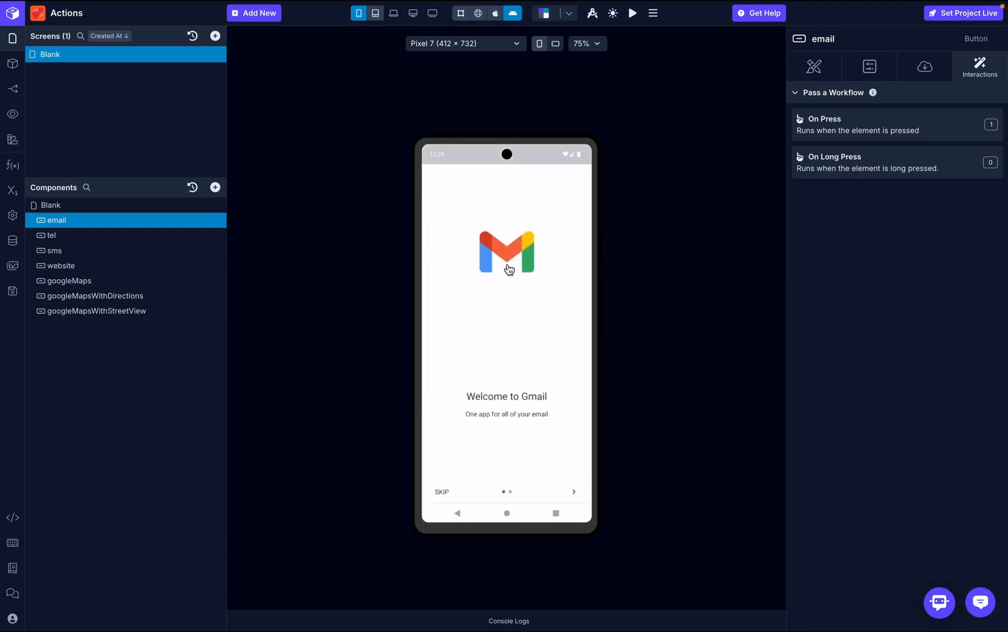
pyautogui.moveTo(500, 276)
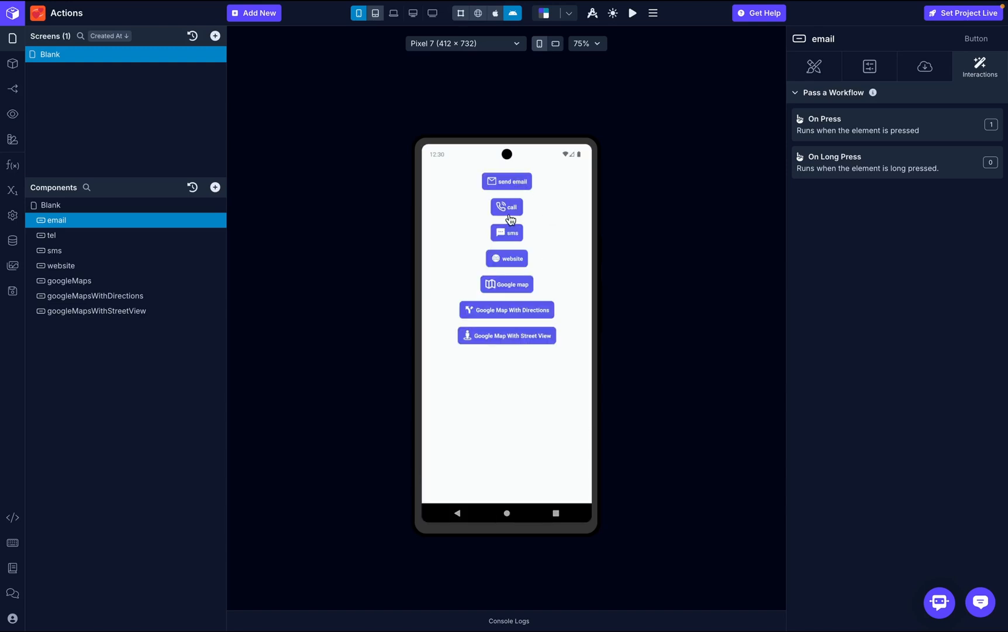
pyautogui.moveTo(94, 235)
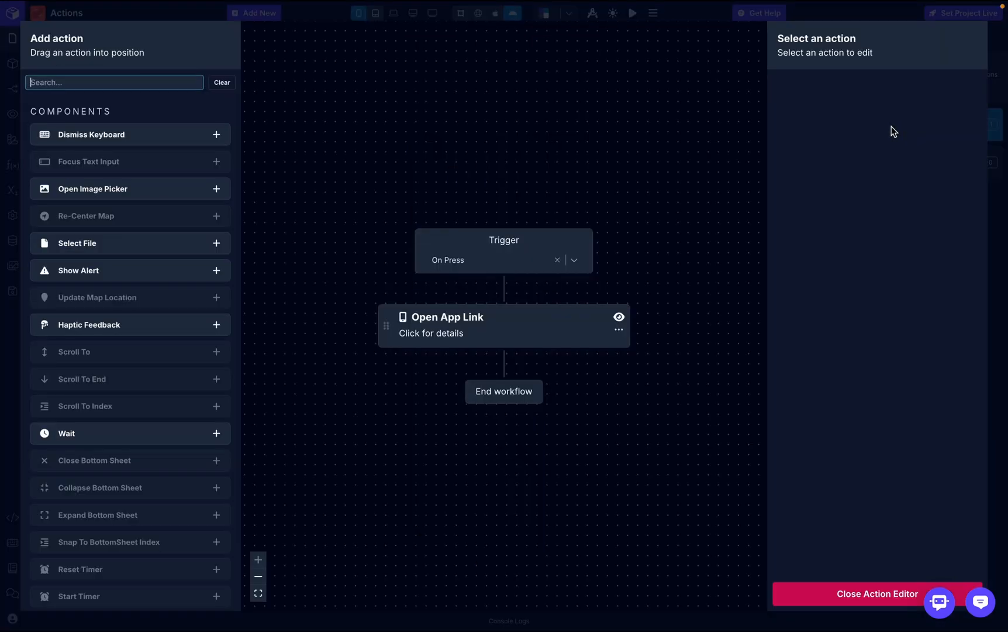
pyautogui.click(476, 324)
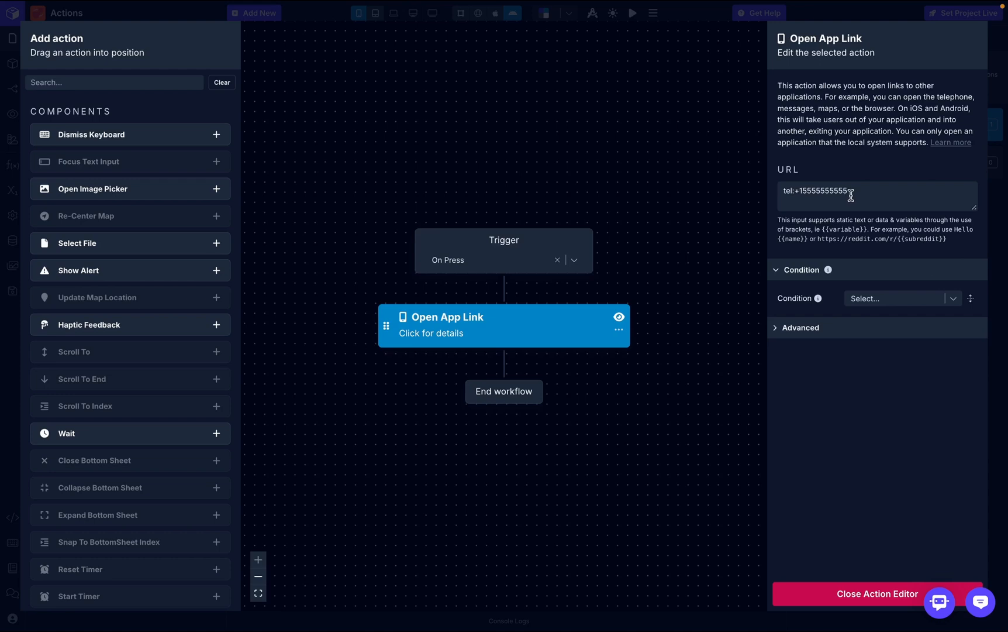
pyautogui.moveTo(855, 589)
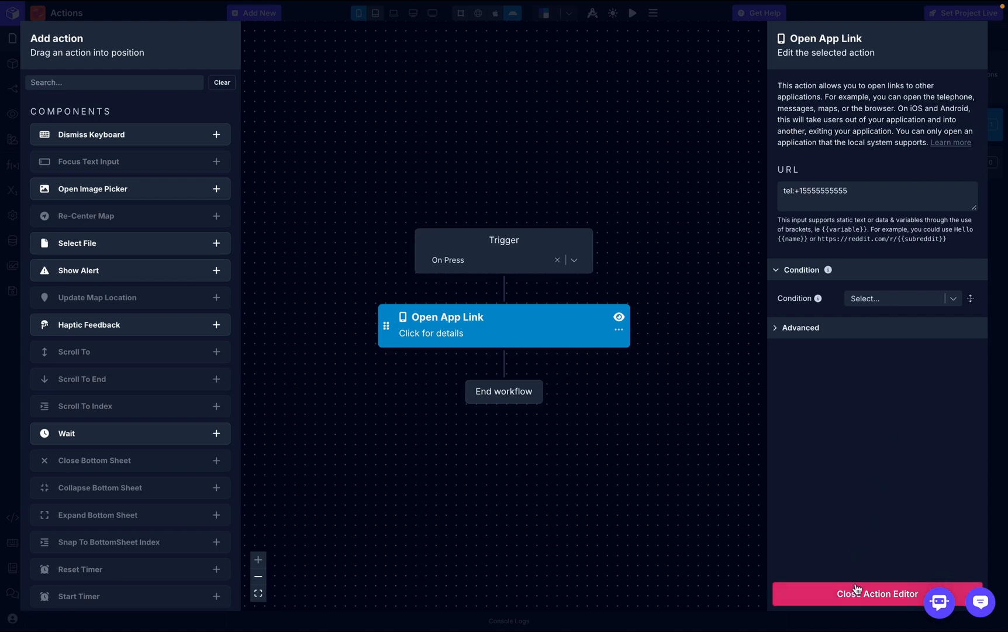
pyautogui.click(876, 592)
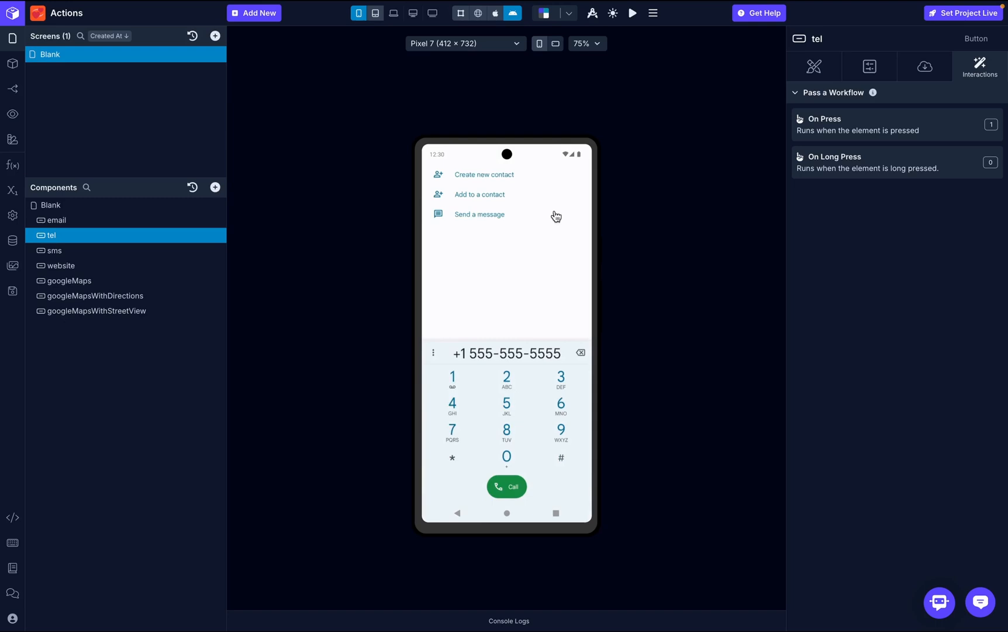
pyautogui.moveTo(547, 484)
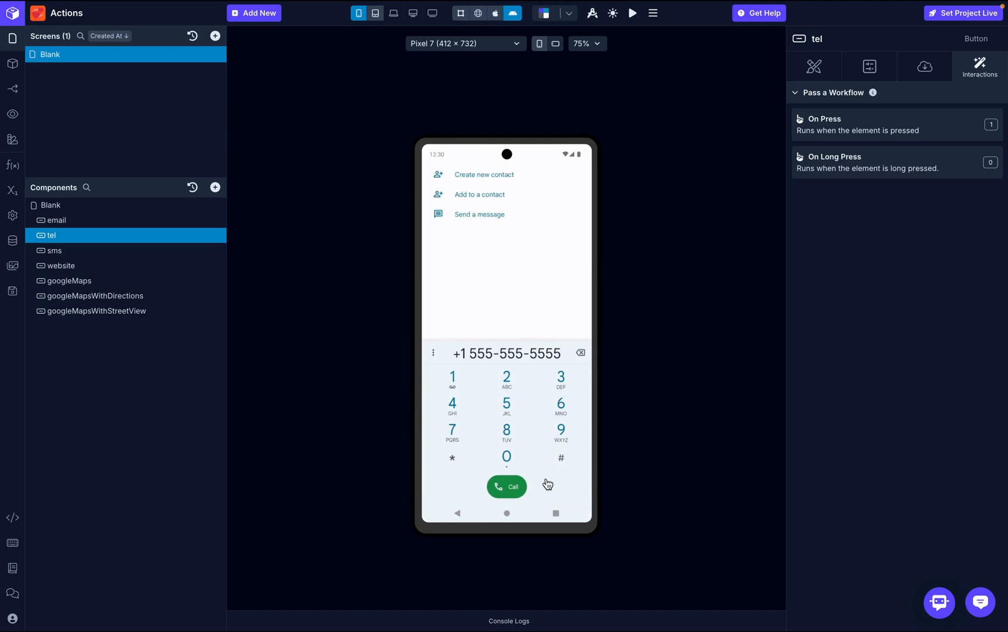
pyautogui.moveTo(553, 515)
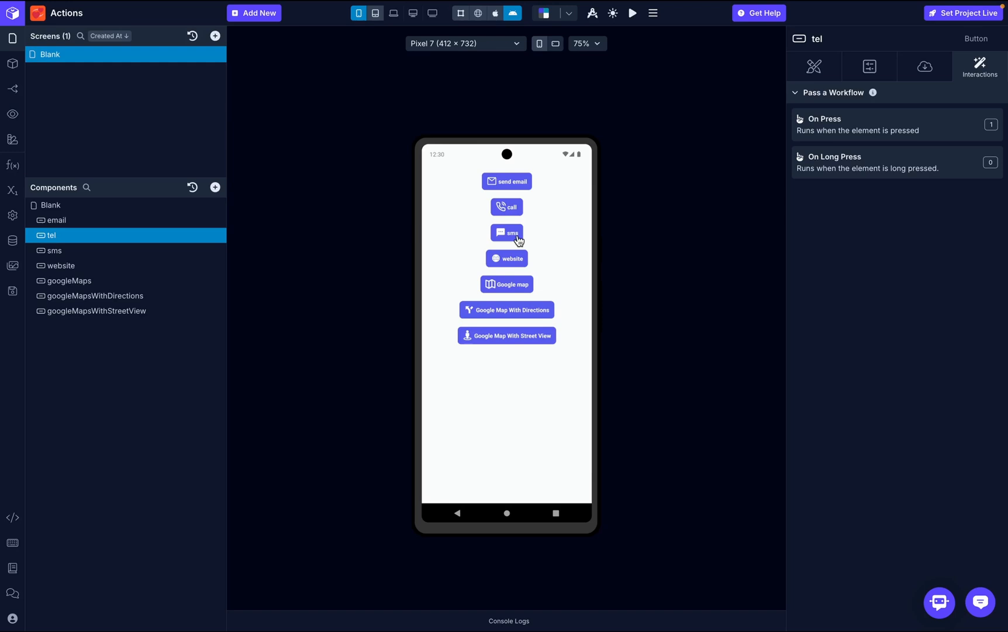
pyautogui.click(53, 250)
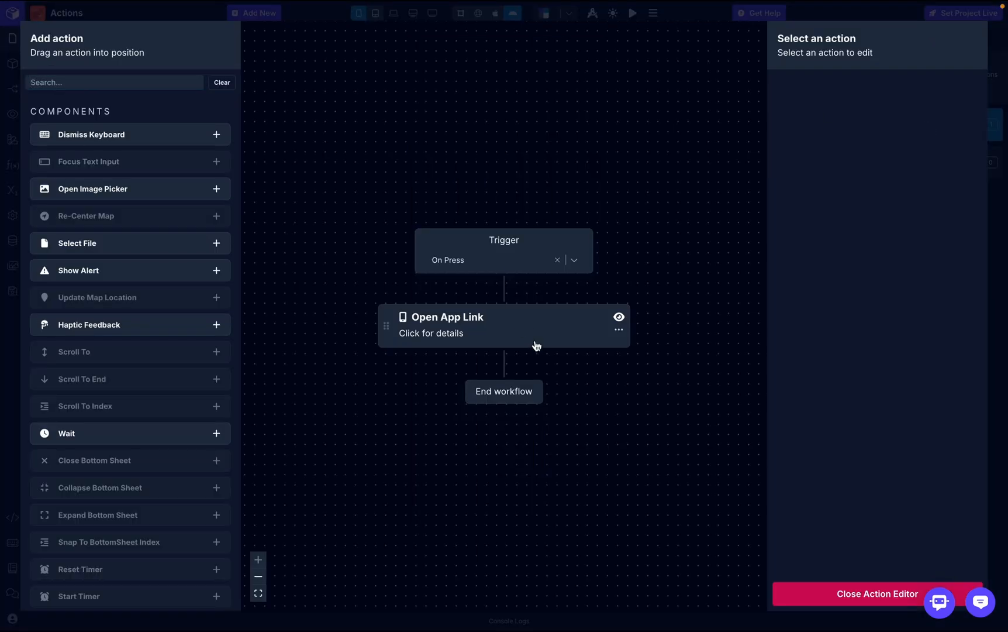
pyautogui.click(504, 325)
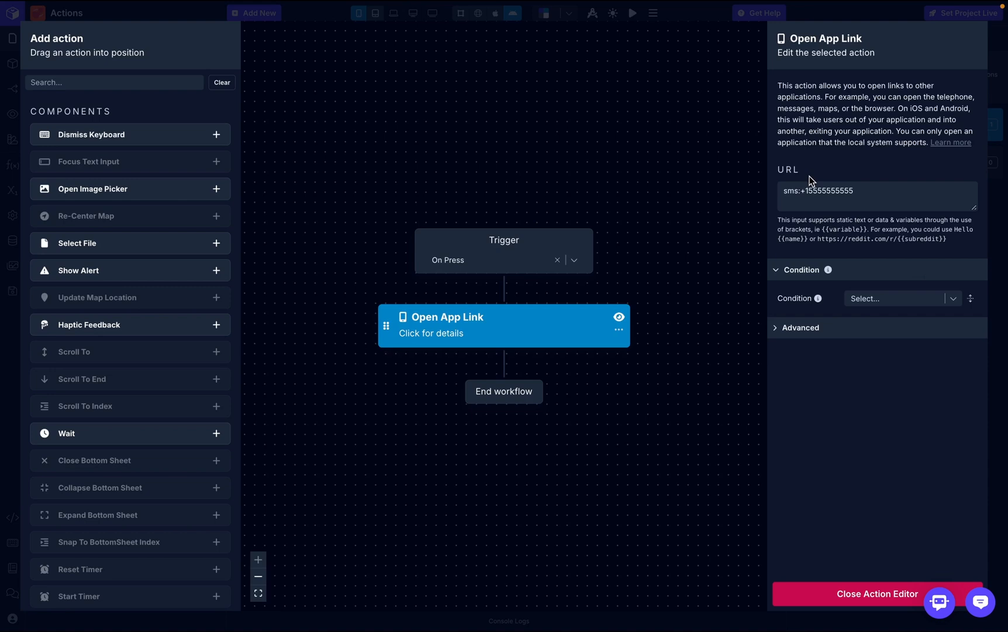
pyautogui.moveTo(832, 564)
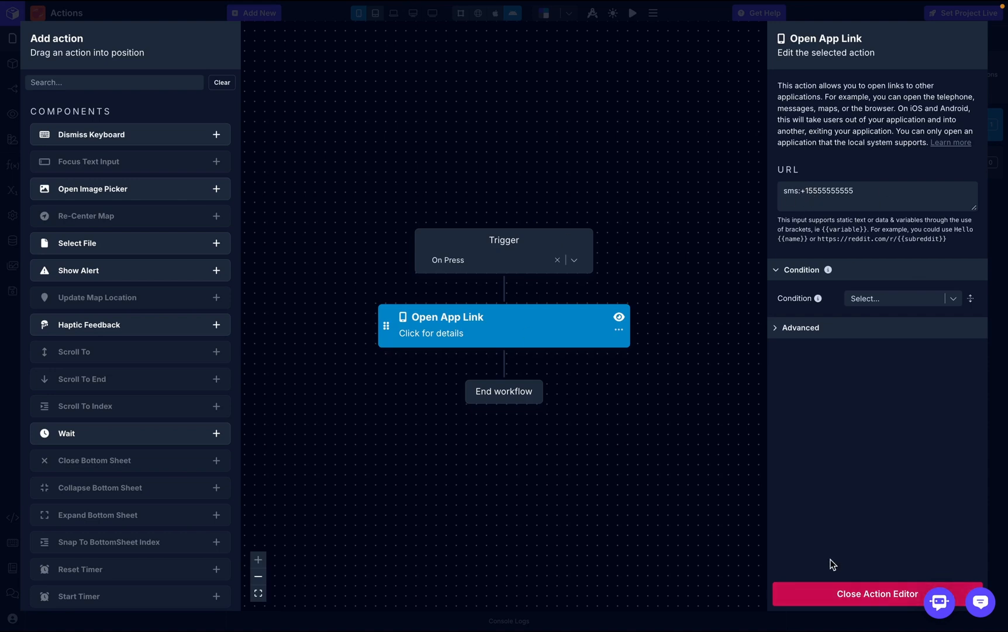
pyautogui.click(876, 593)
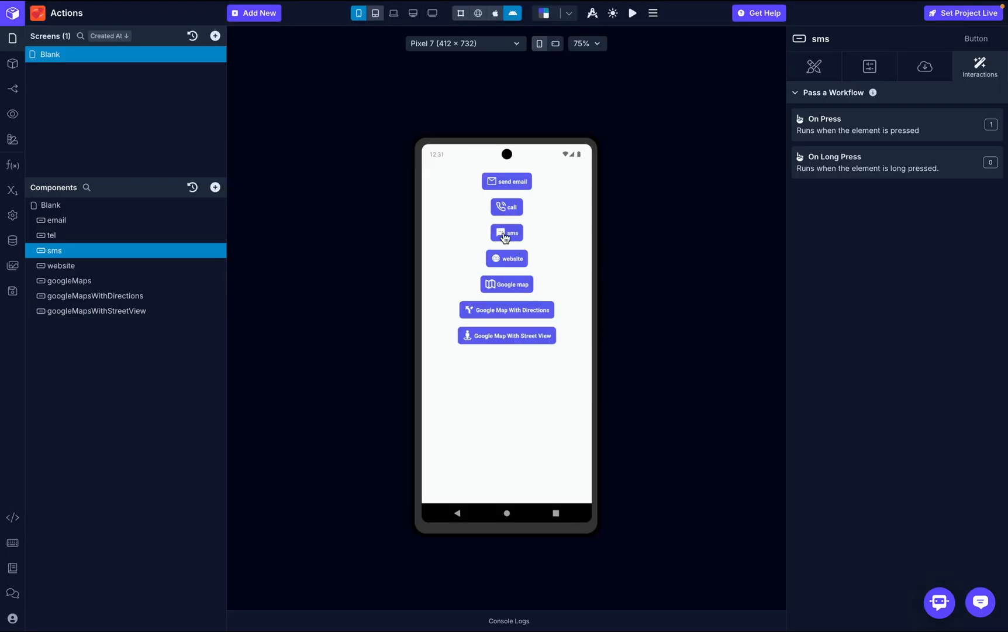
pyautogui.click(506, 233)
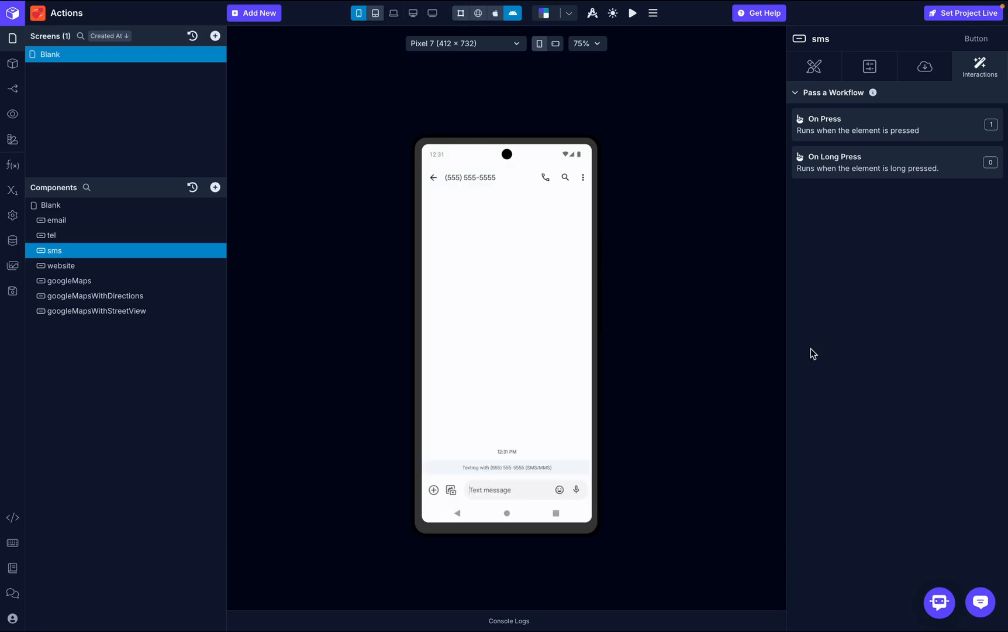
pyautogui.moveTo(492, 189)
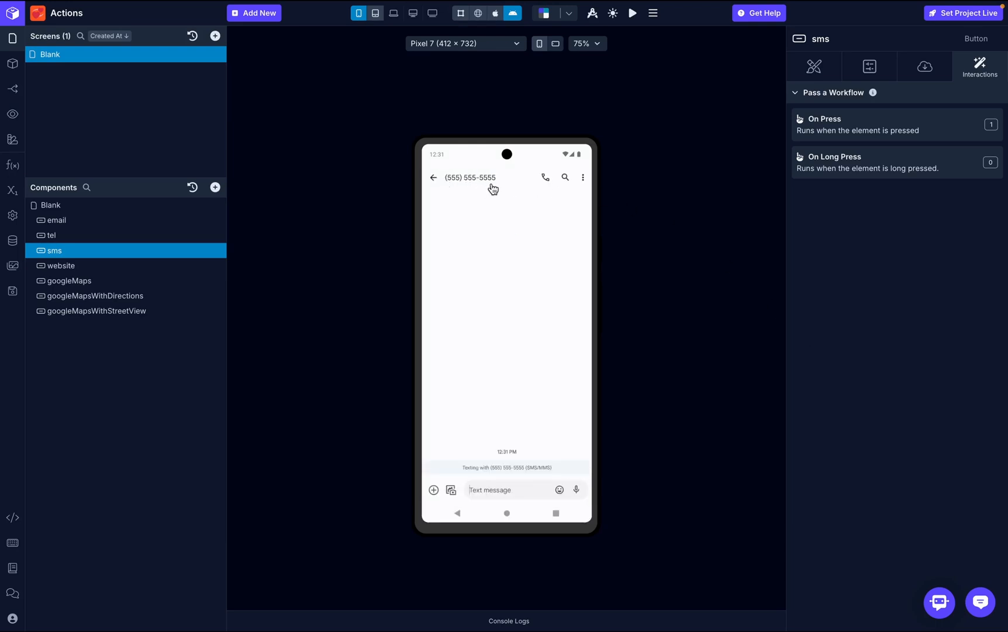
pyautogui.moveTo(513, 392)
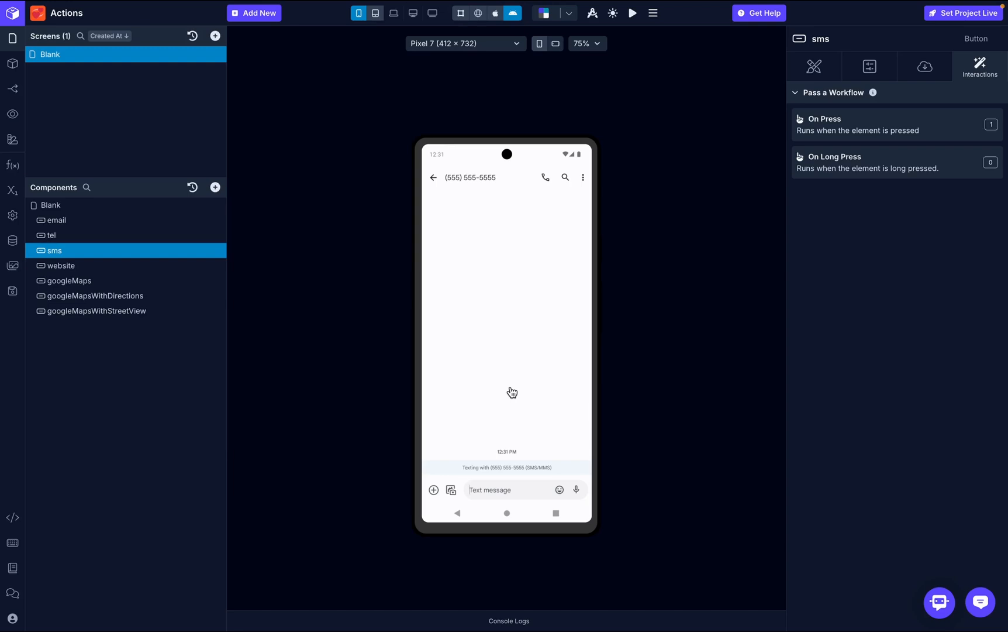
pyautogui.moveTo(561, 541)
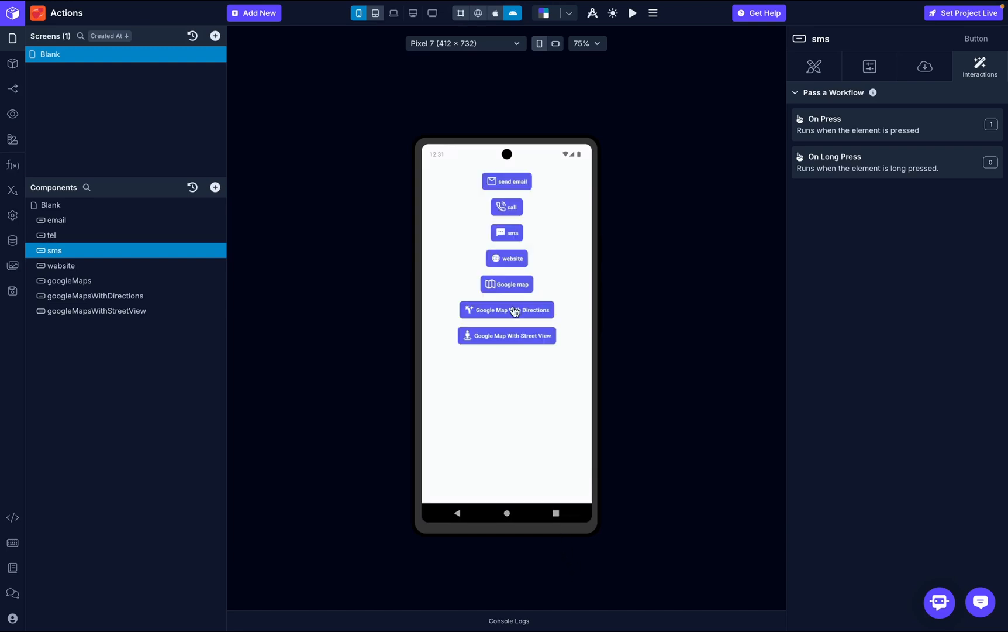
pyautogui.moveTo(136, 270)
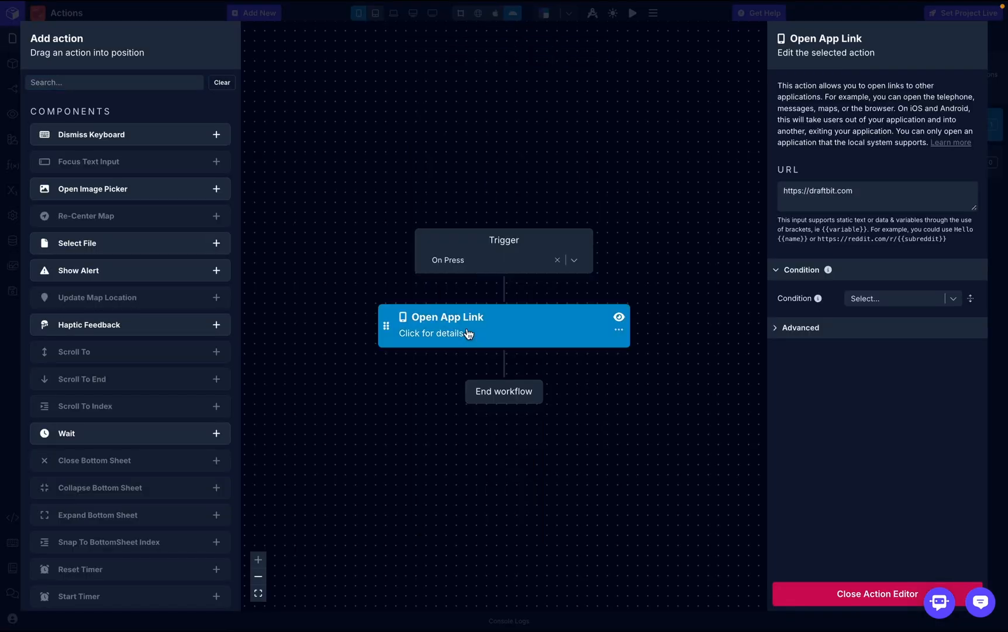
pyautogui.moveTo(769, 282)
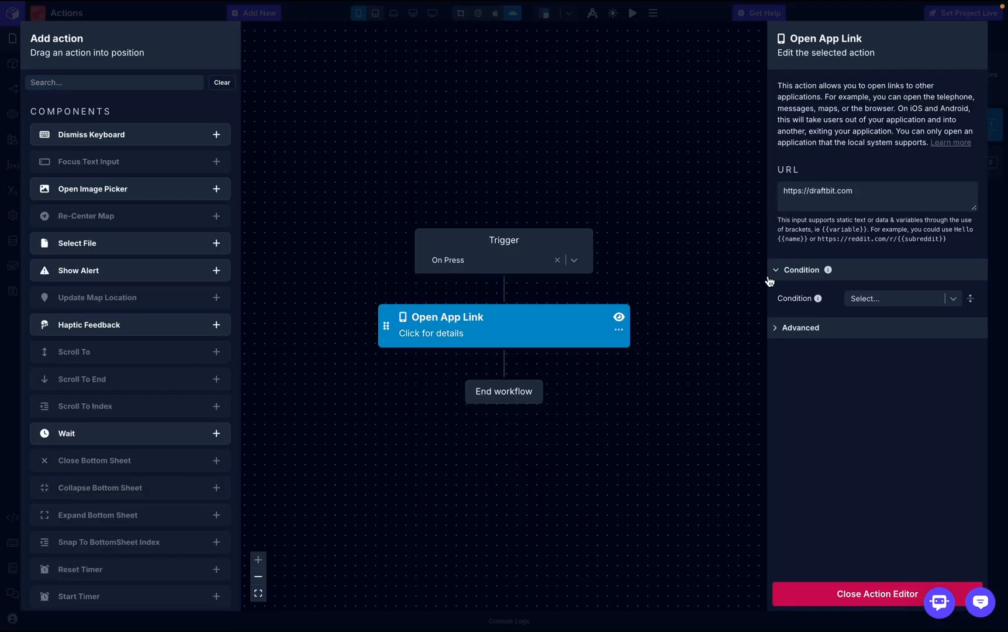
pyautogui.moveTo(865, 596)
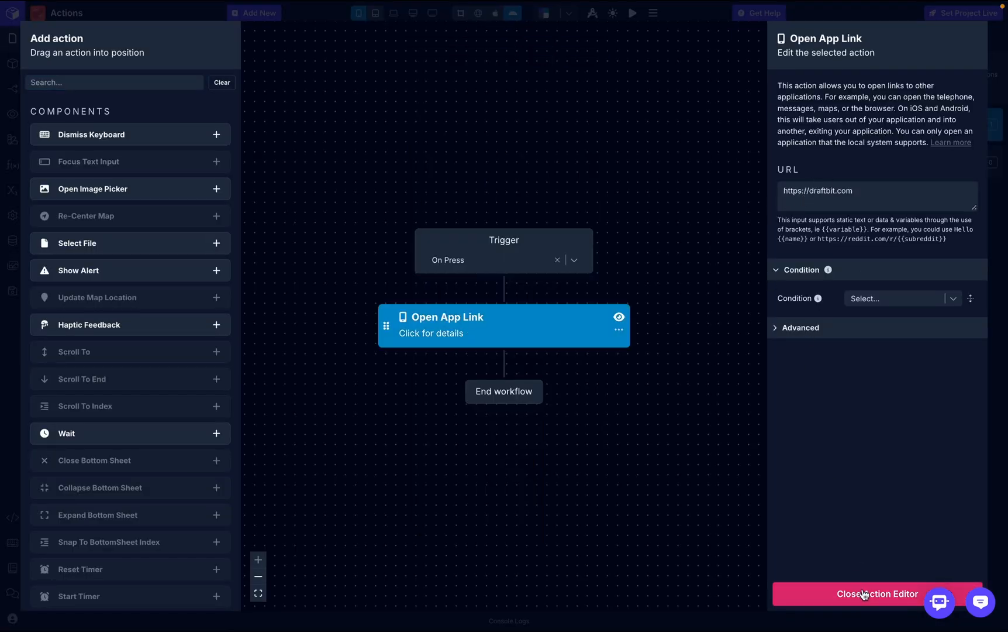
# Step: Test the website and Google map buttons in preview, dismissing the map error after the Shake Shack search
pyautogui.click(877, 593)
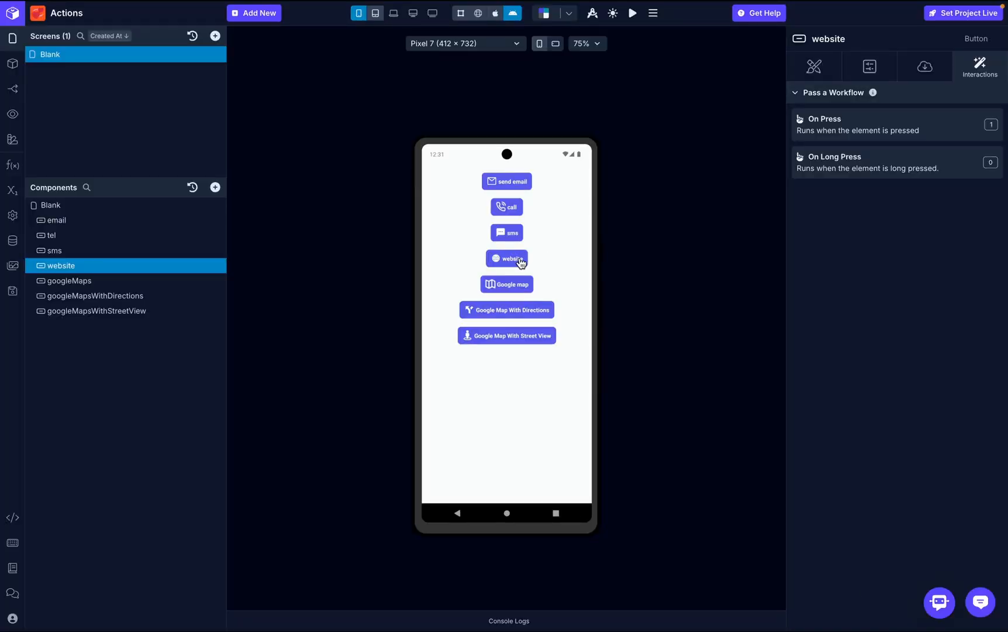
pyautogui.click(505, 258)
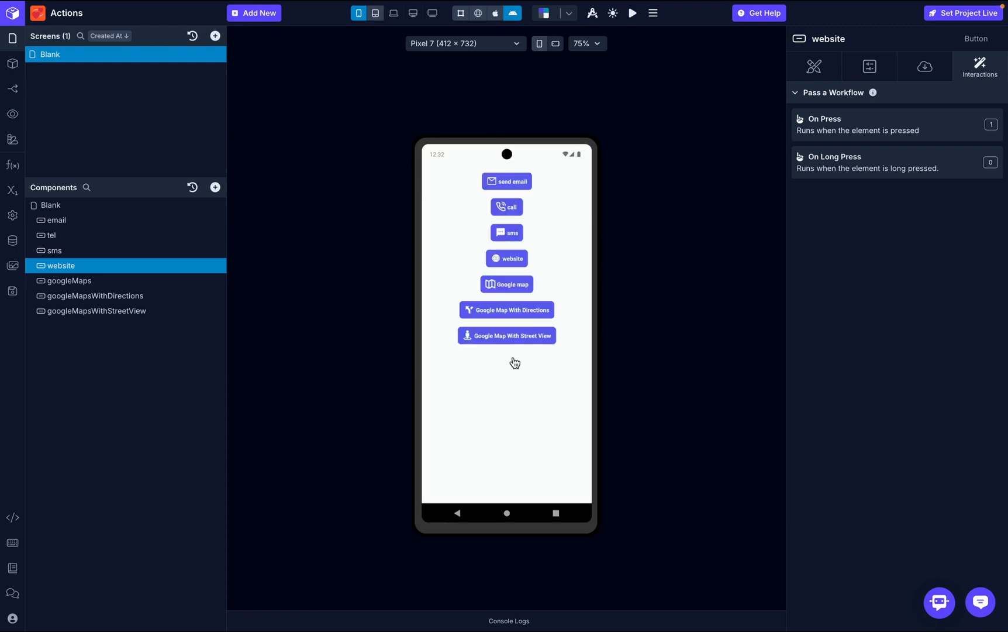
pyautogui.click(69, 281)
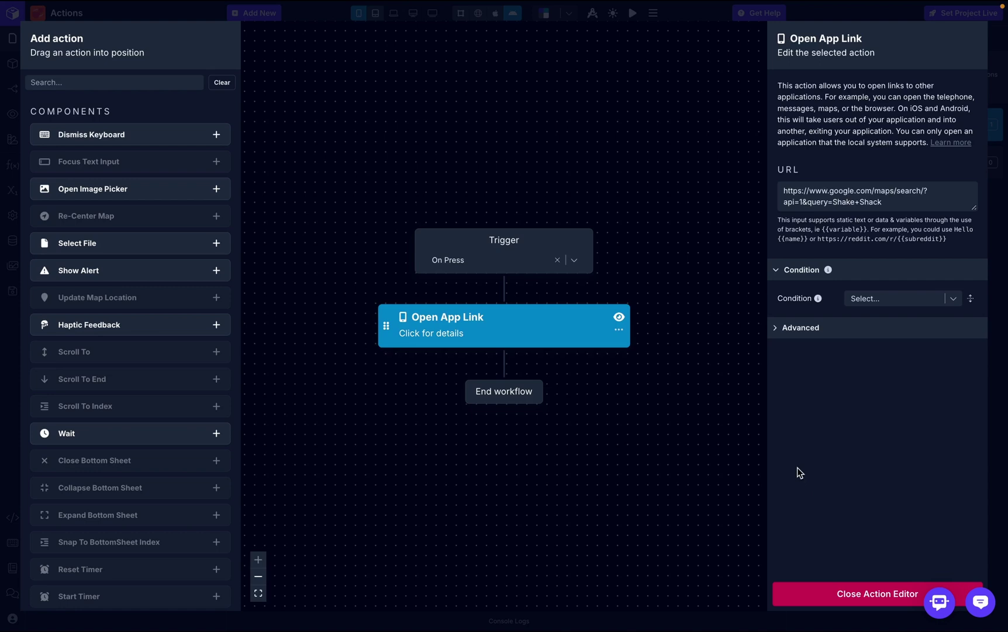
pyautogui.moveTo(884, 456)
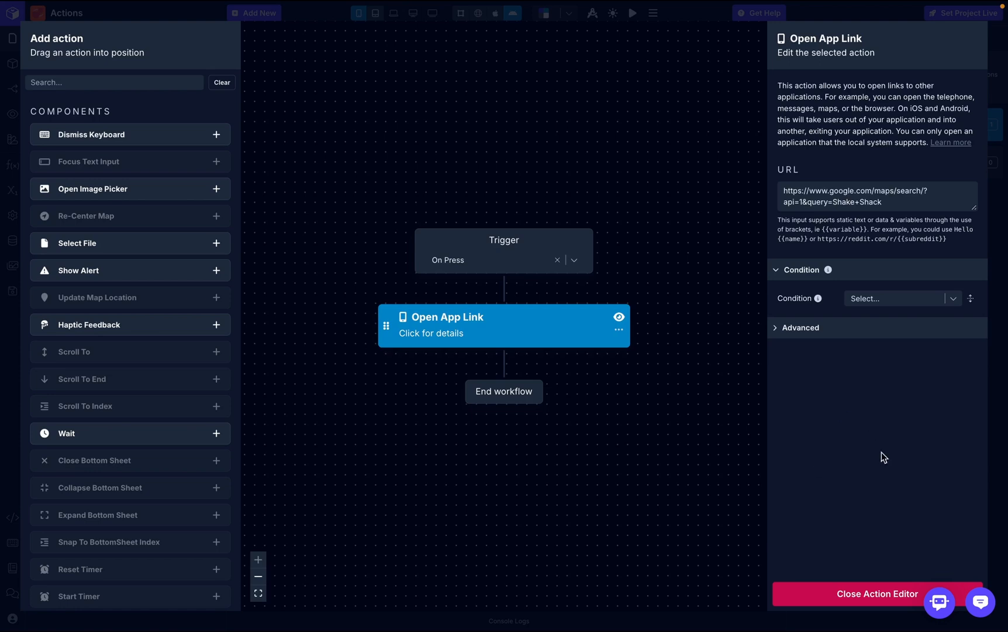
pyautogui.click(875, 594)
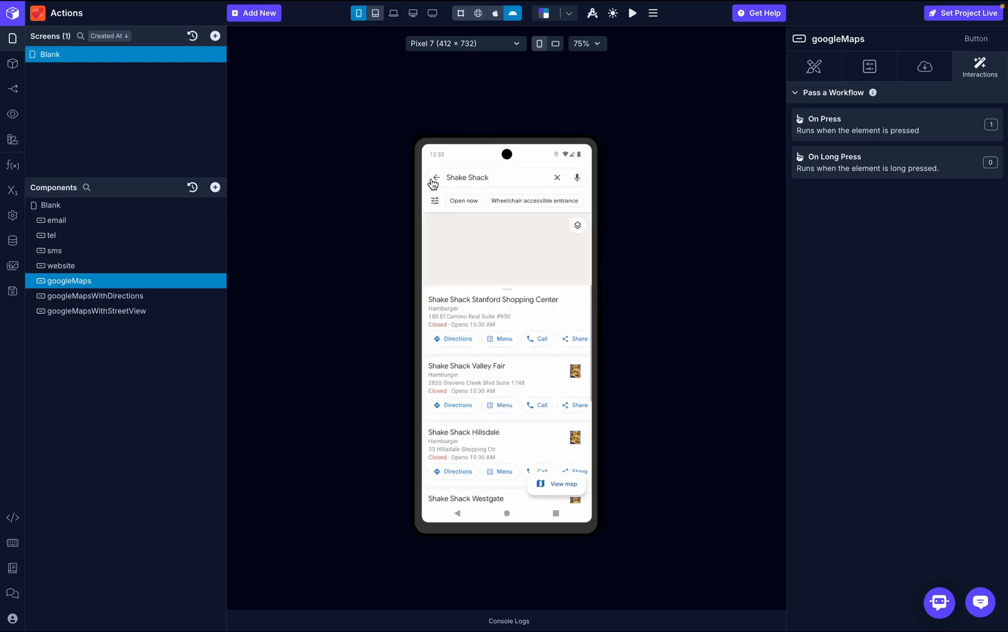
pyautogui.click(564, 483)
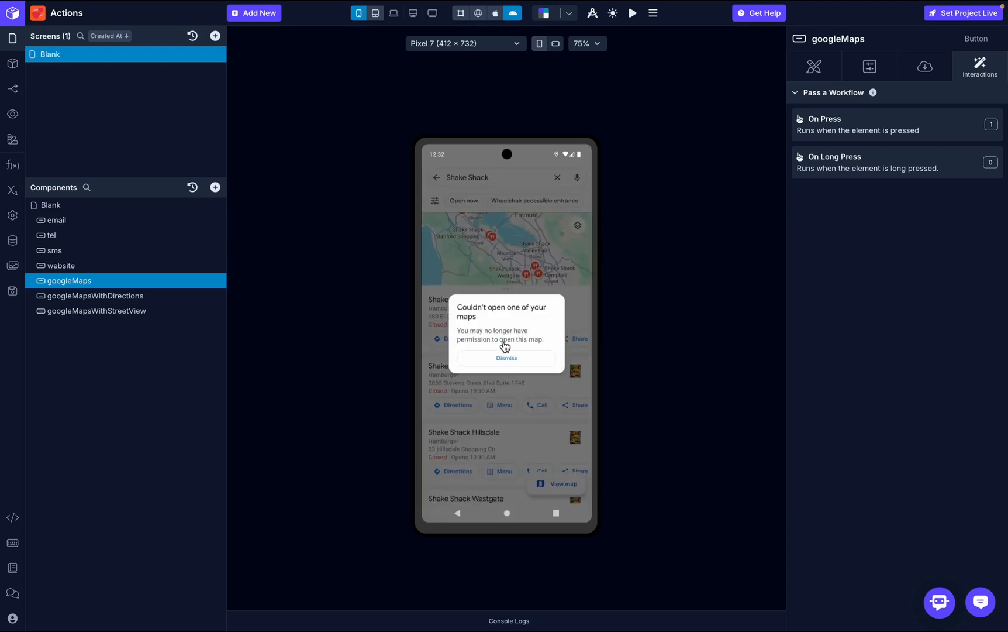
pyautogui.moveTo(492, 365)
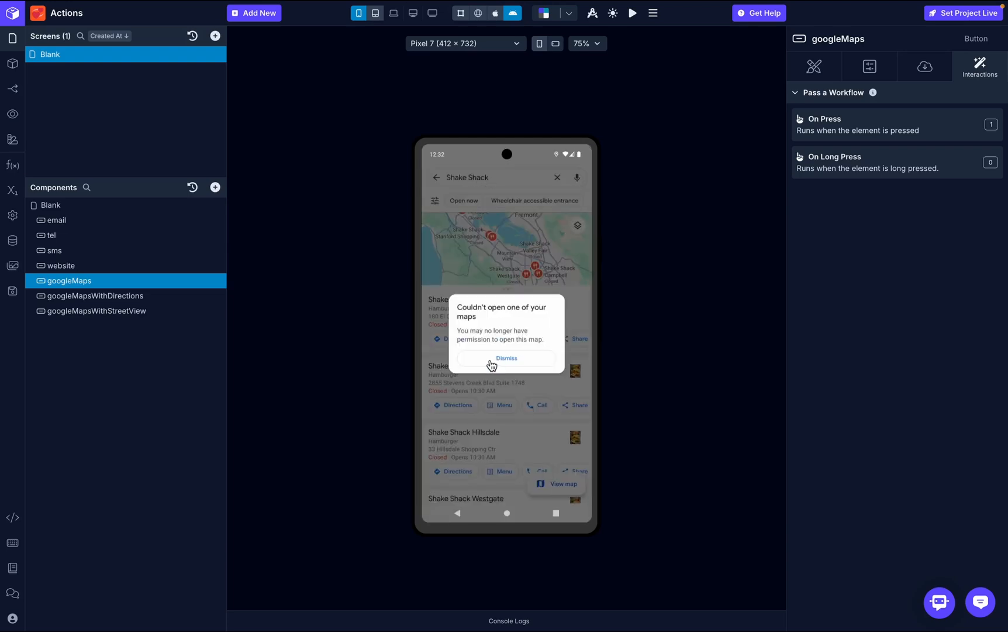
pyautogui.click(506, 358)
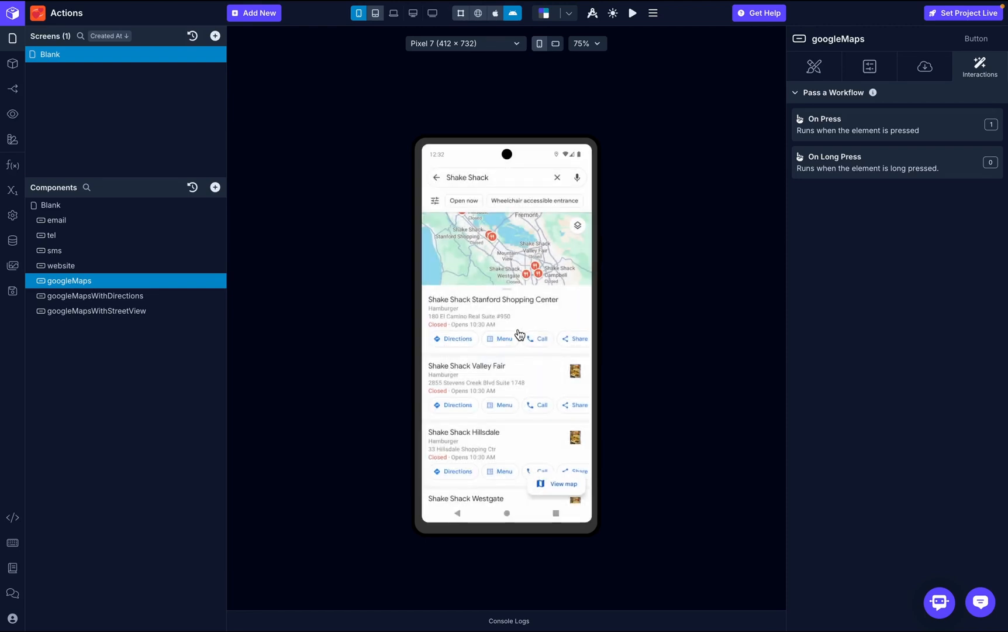
pyautogui.moveTo(479, 185)
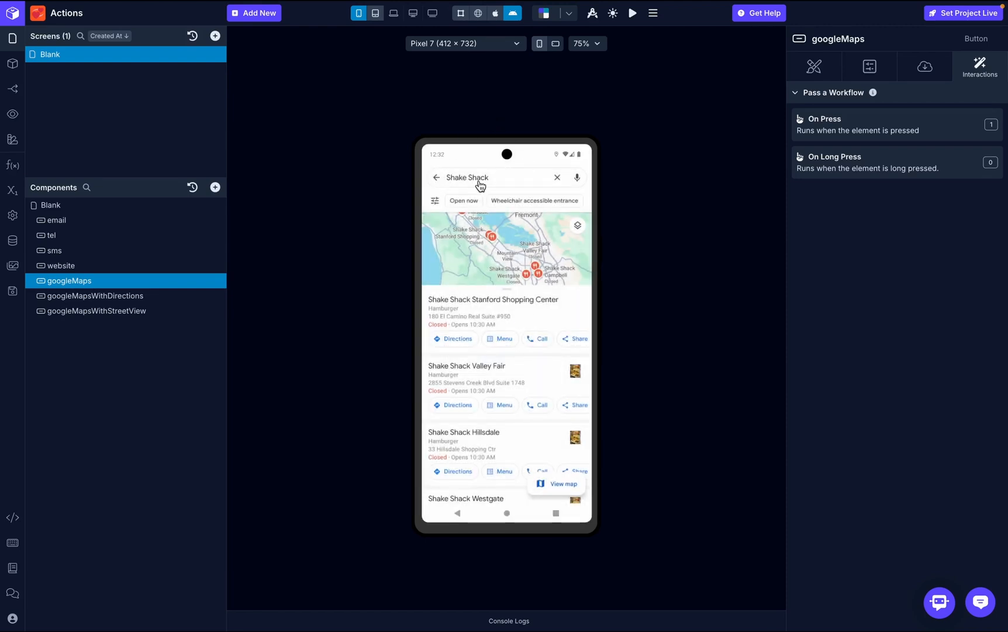
pyautogui.moveTo(612, 391)
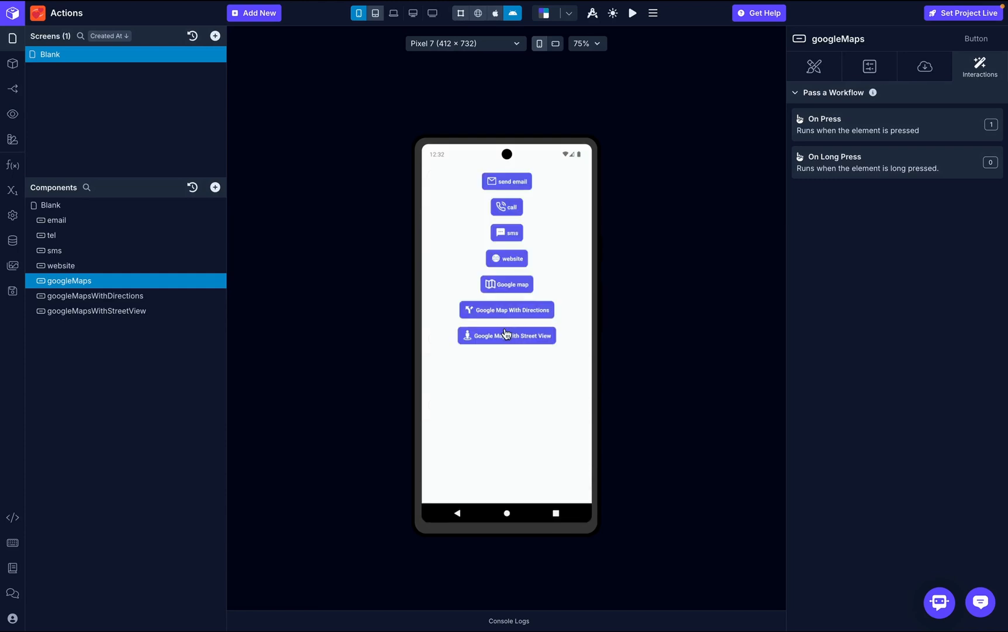
pyautogui.moveTo(155, 301)
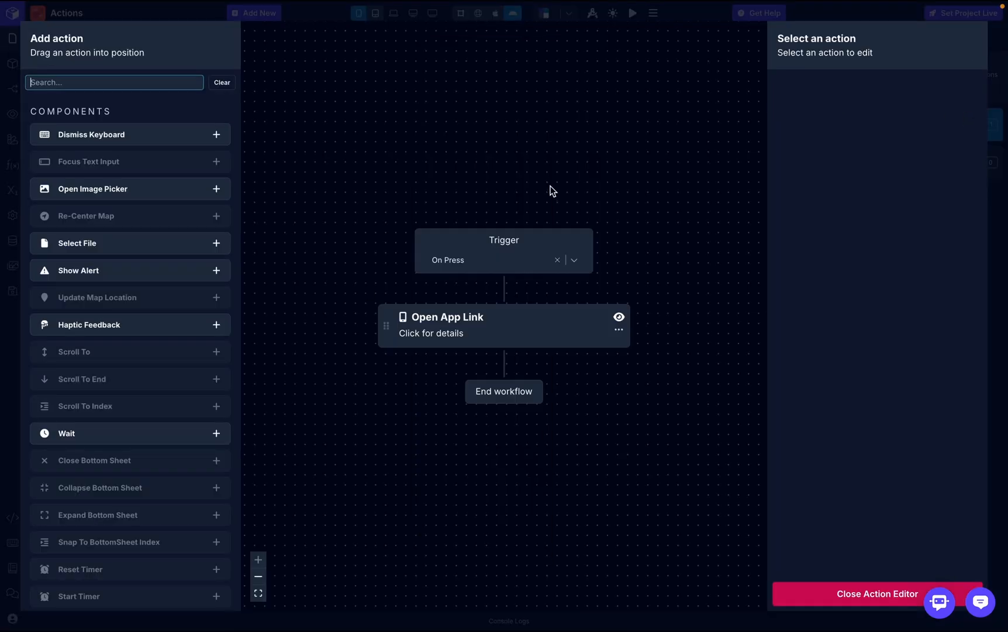
pyautogui.click(503, 325)
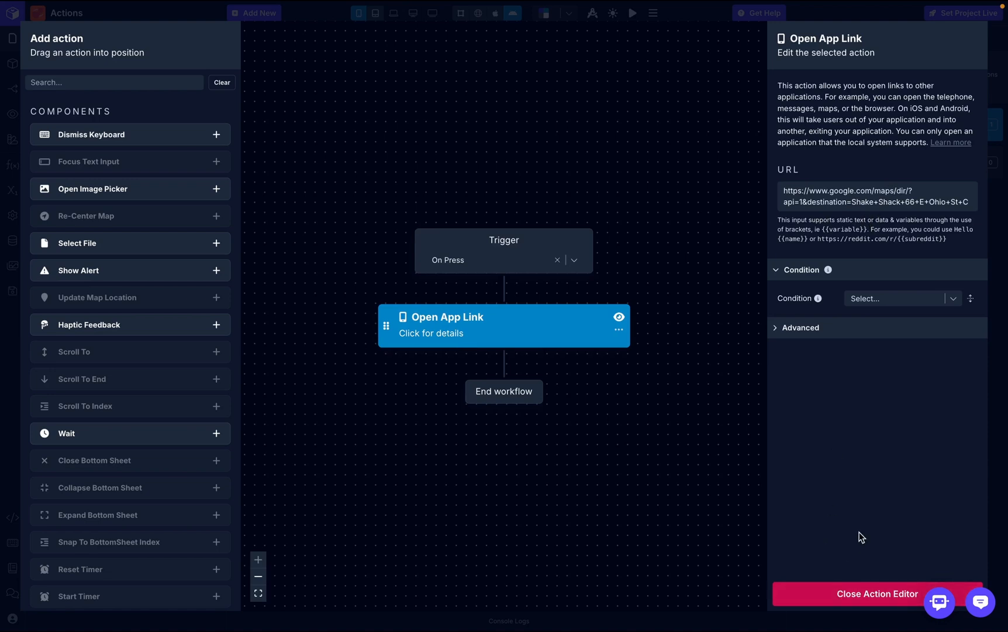
pyautogui.click(874, 593)
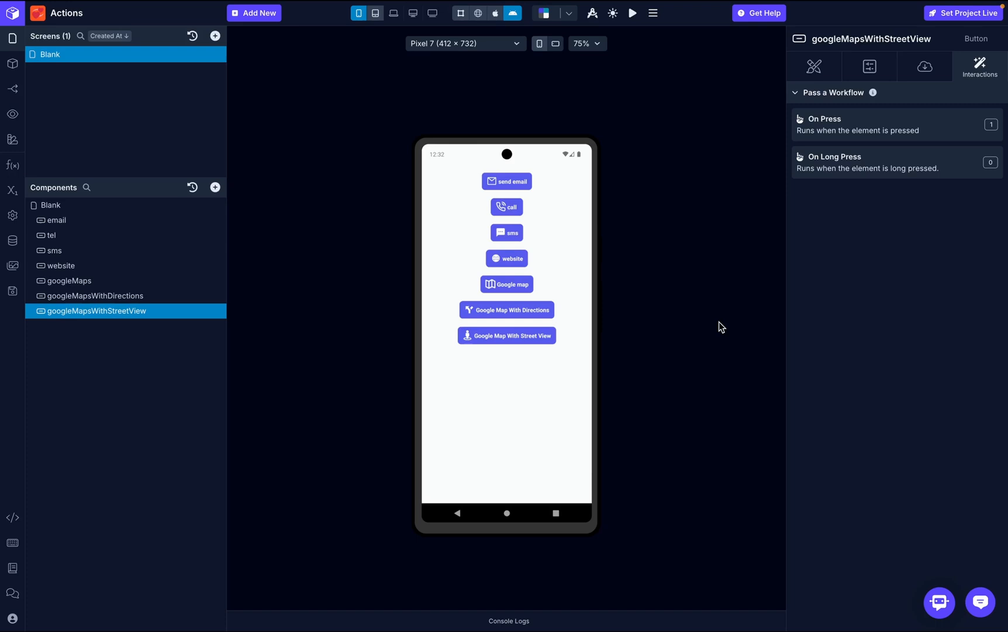
pyautogui.moveTo(542, 348)
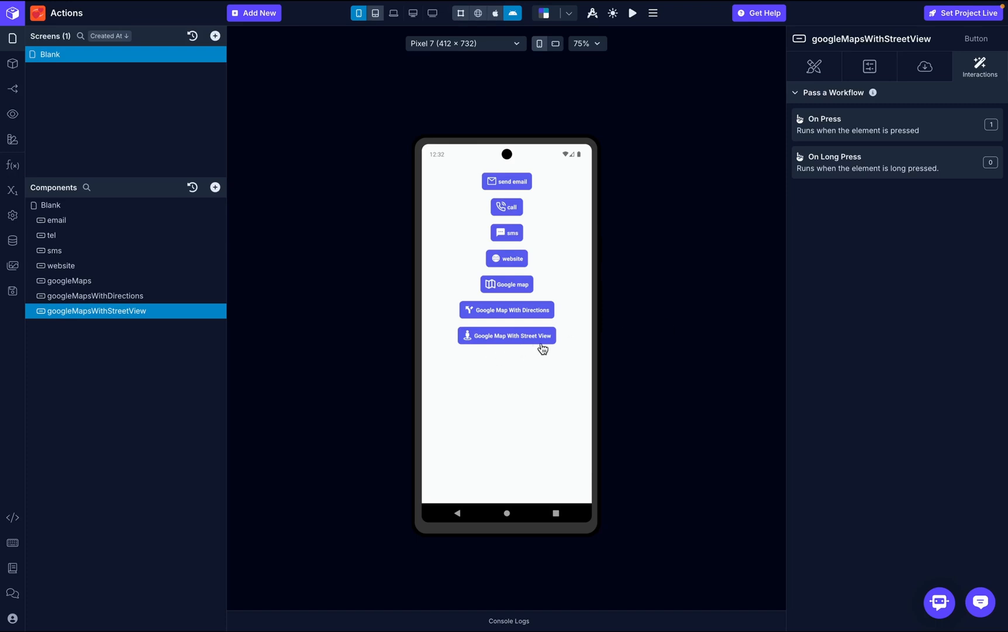
pyautogui.moveTo(535, 341)
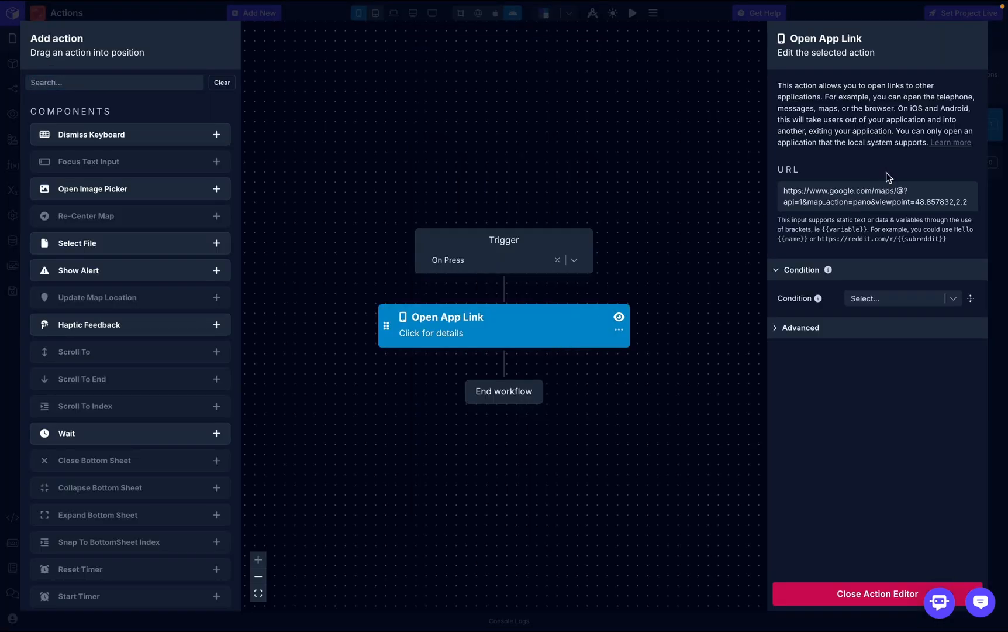
pyautogui.moveTo(914, 230)
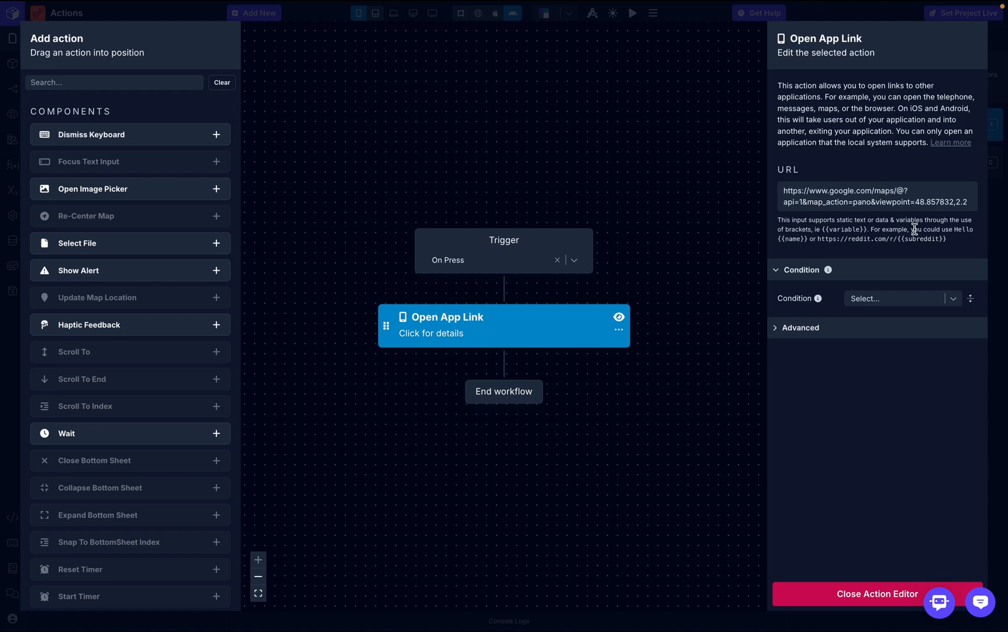
pyautogui.moveTo(867, 216)
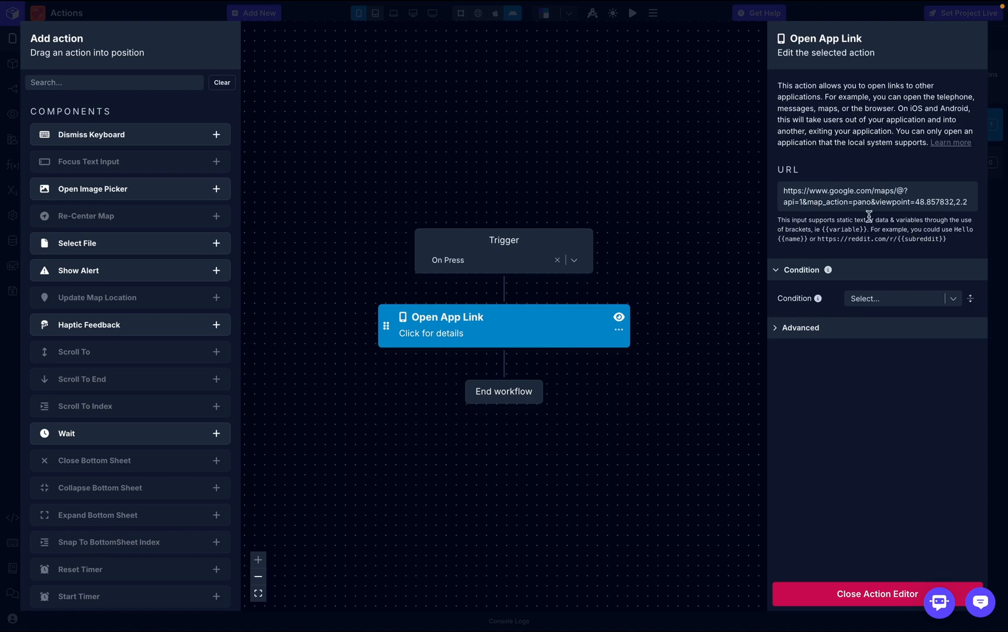
pyautogui.moveTo(794, 475)
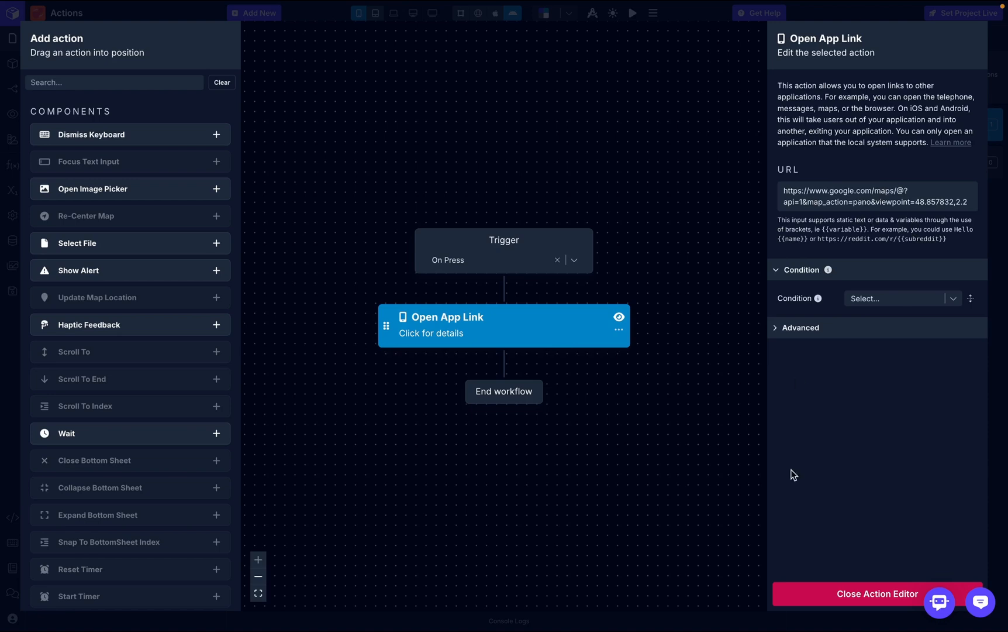
pyautogui.click(876, 599)
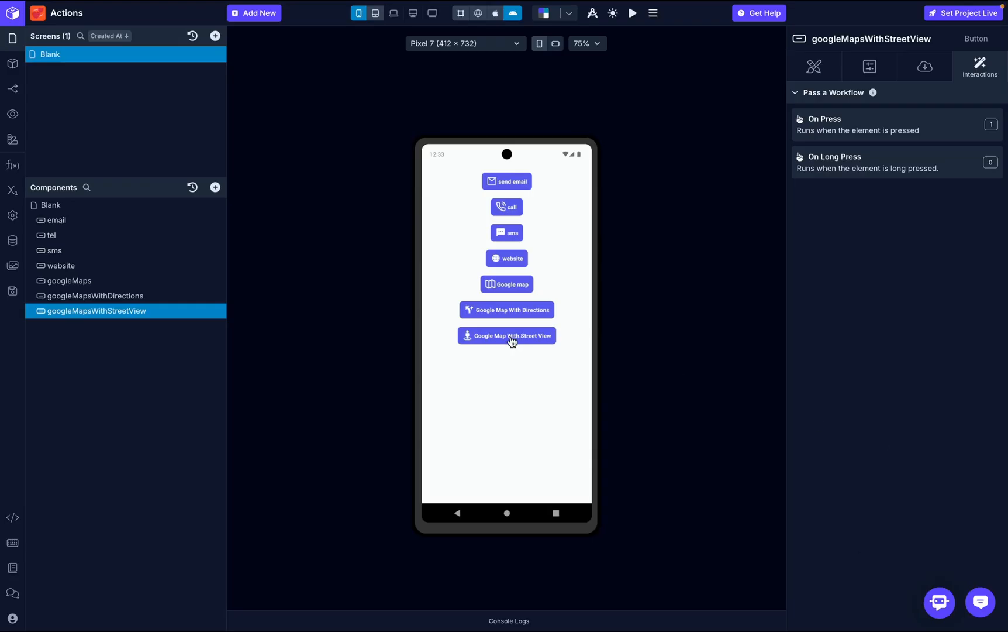
pyautogui.click(506, 335)
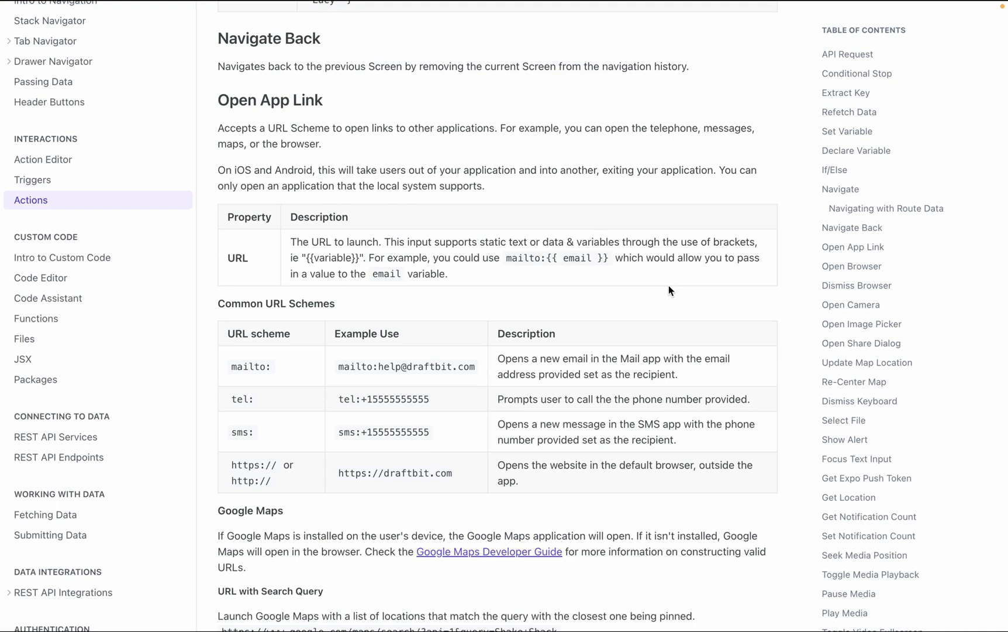
pyautogui.moveTo(110, 163)
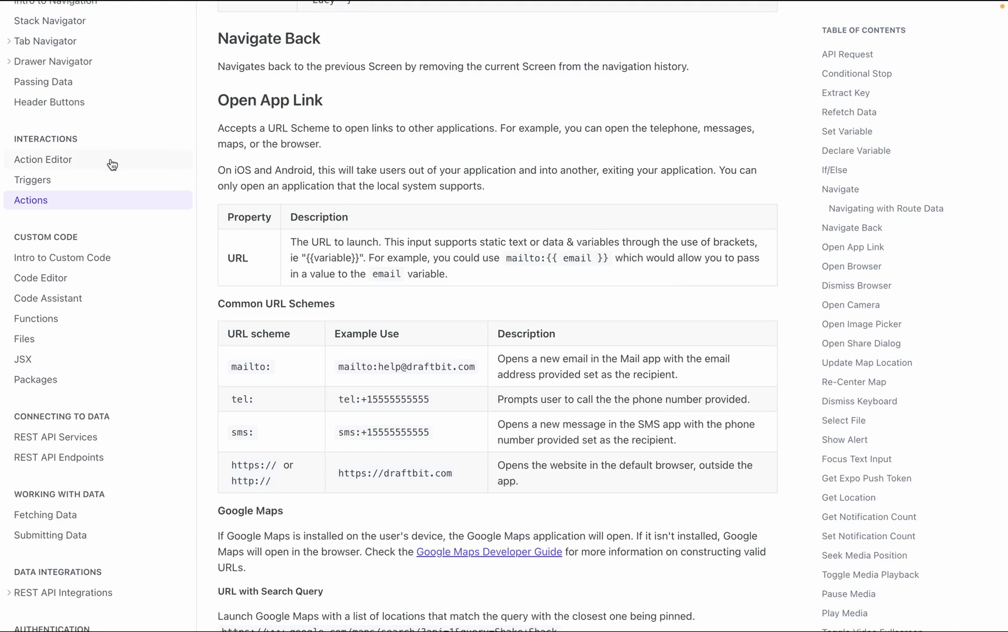
pyautogui.moveTo(234, 118)
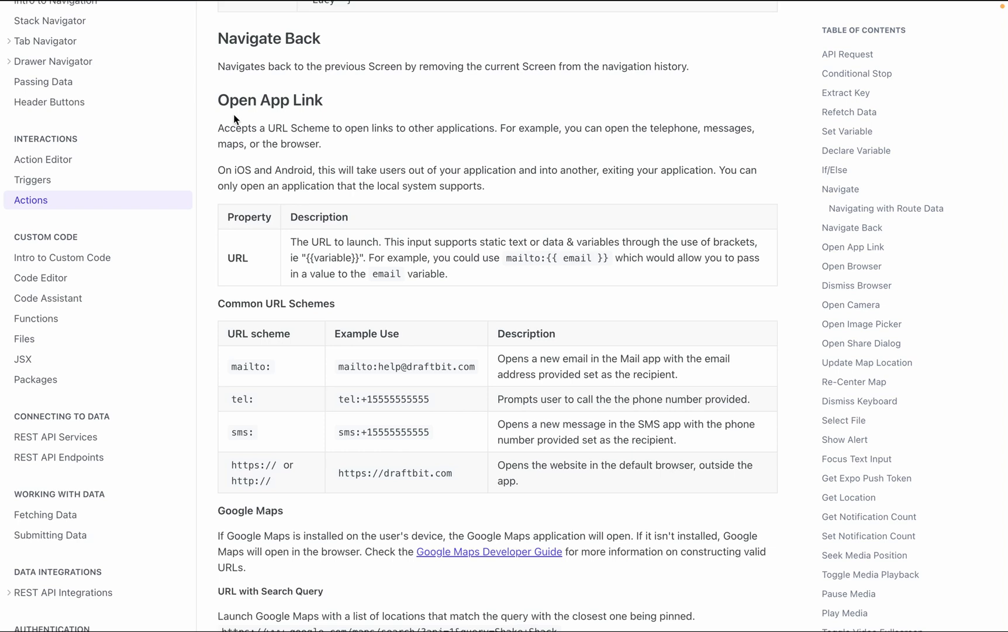
pyautogui.scroll(-3)
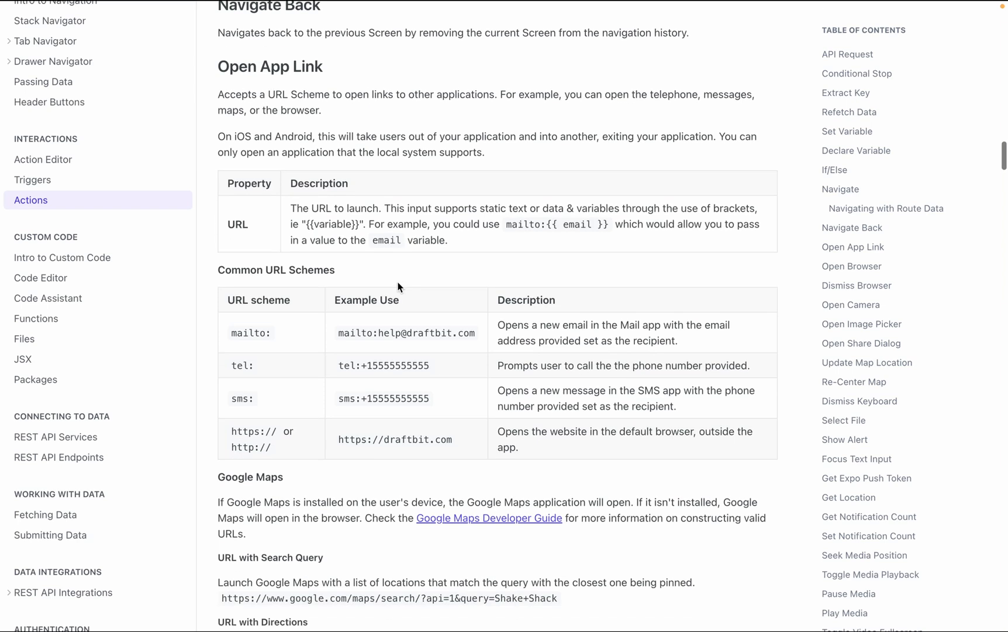
pyautogui.scroll(-3)
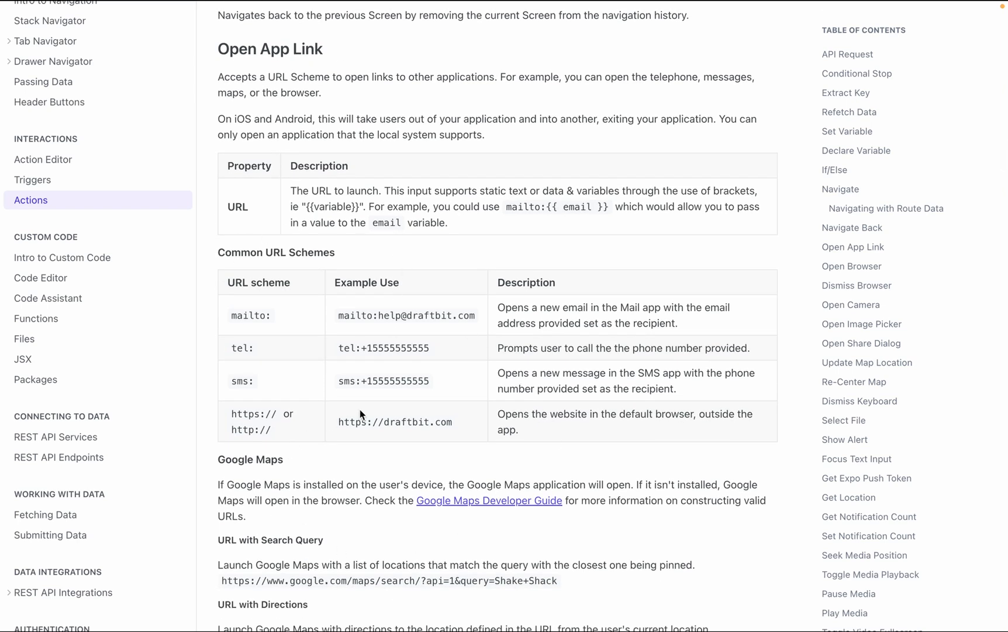
pyautogui.moveTo(376, 413)
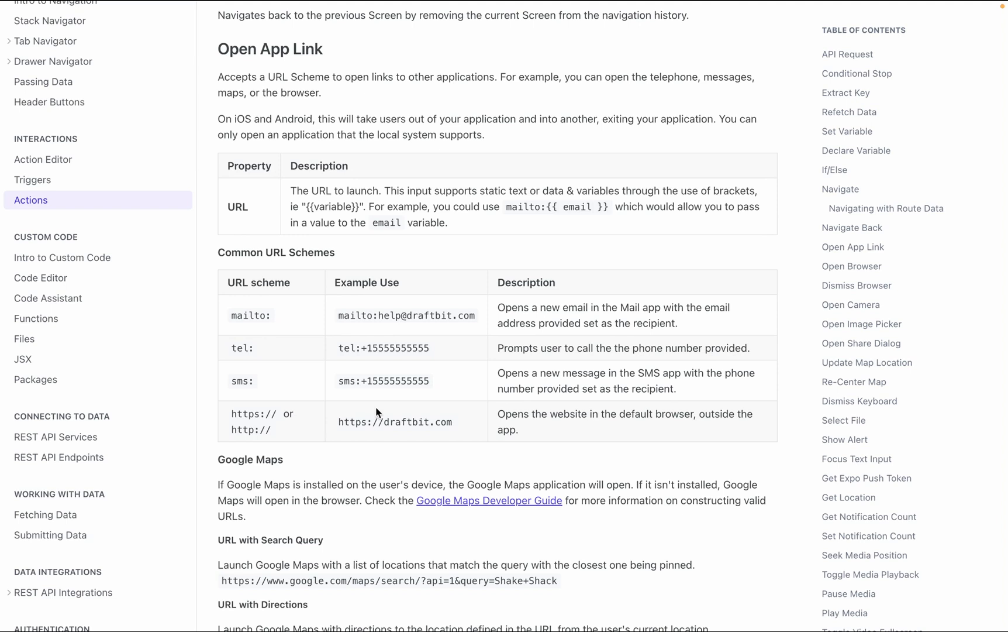
pyautogui.moveTo(262, 315)
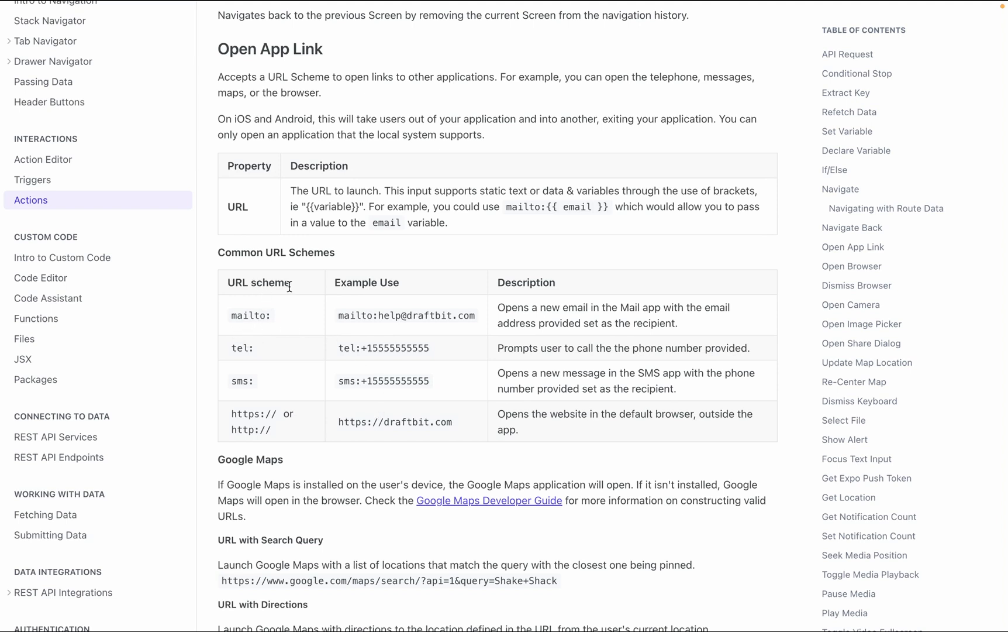
pyautogui.moveTo(435, 317)
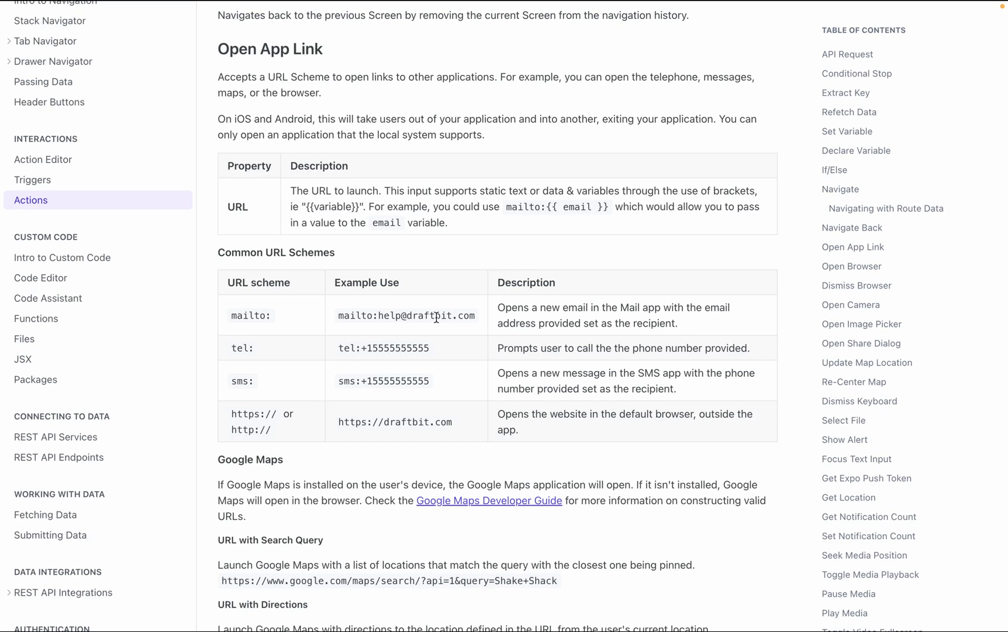
pyautogui.moveTo(460, 318)
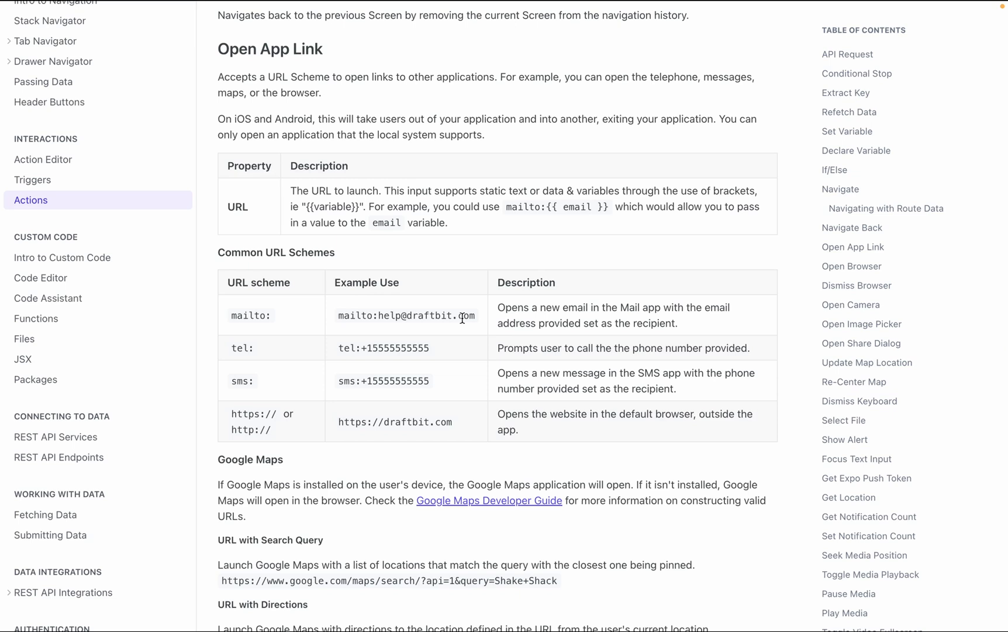
pyautogui.moveTo(352, 317)
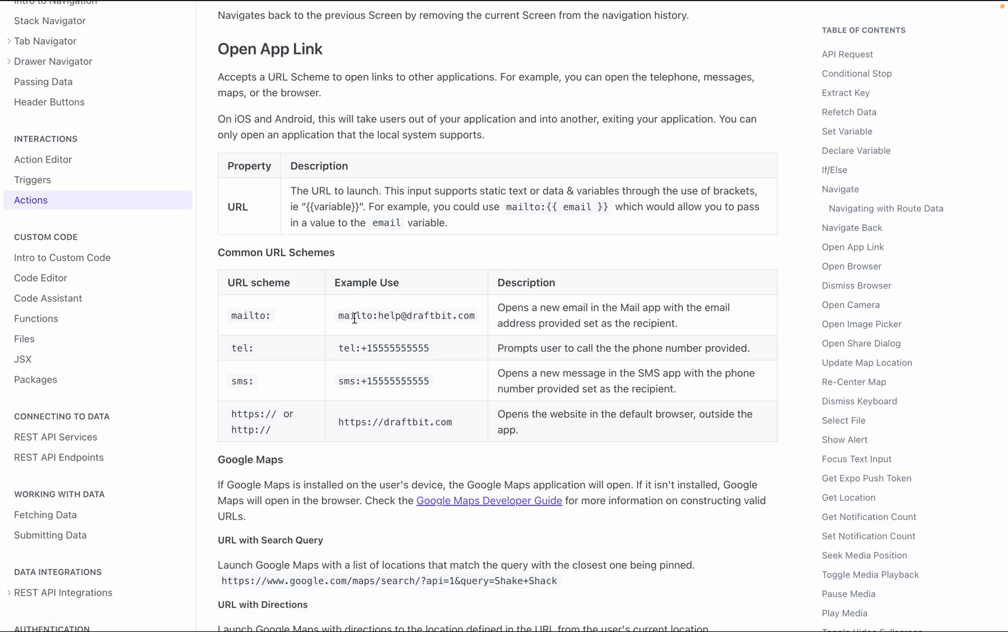
pyautogui.moveTo(367, 316)
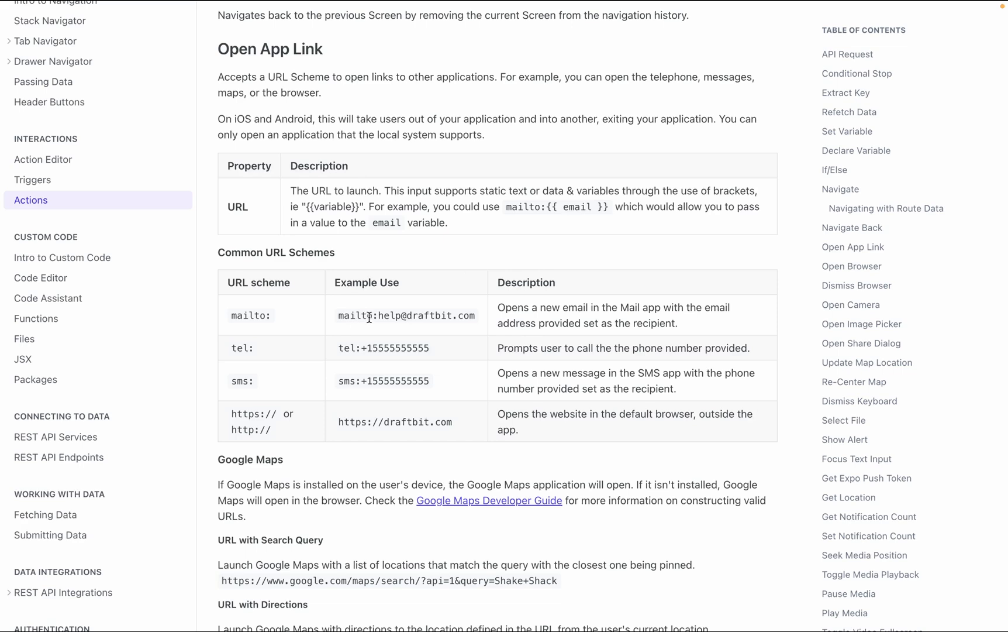
pyautogui.moveTo(366, 484)
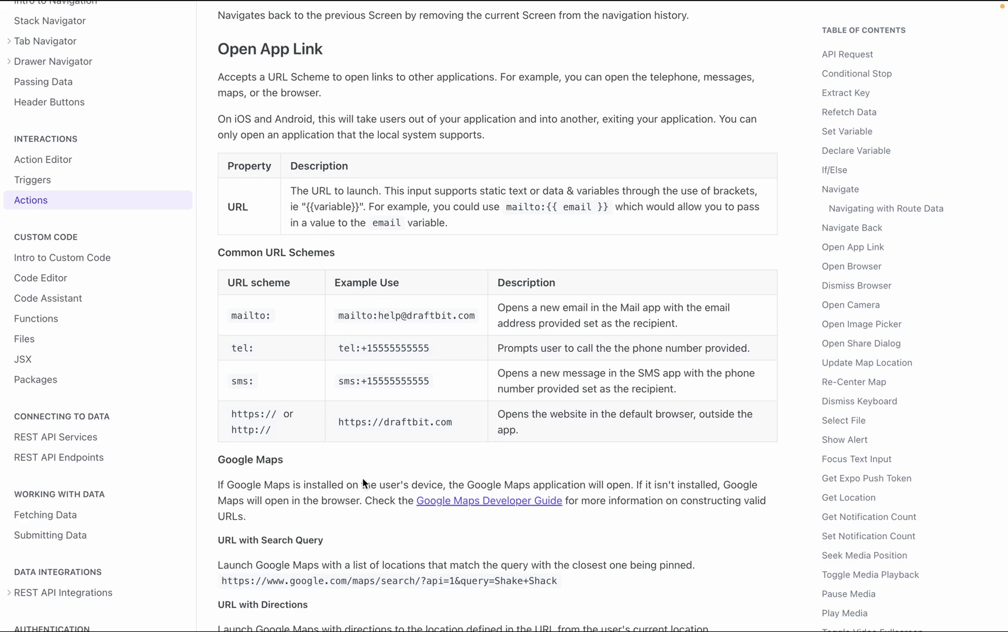
pyautogui.scroll(-3)
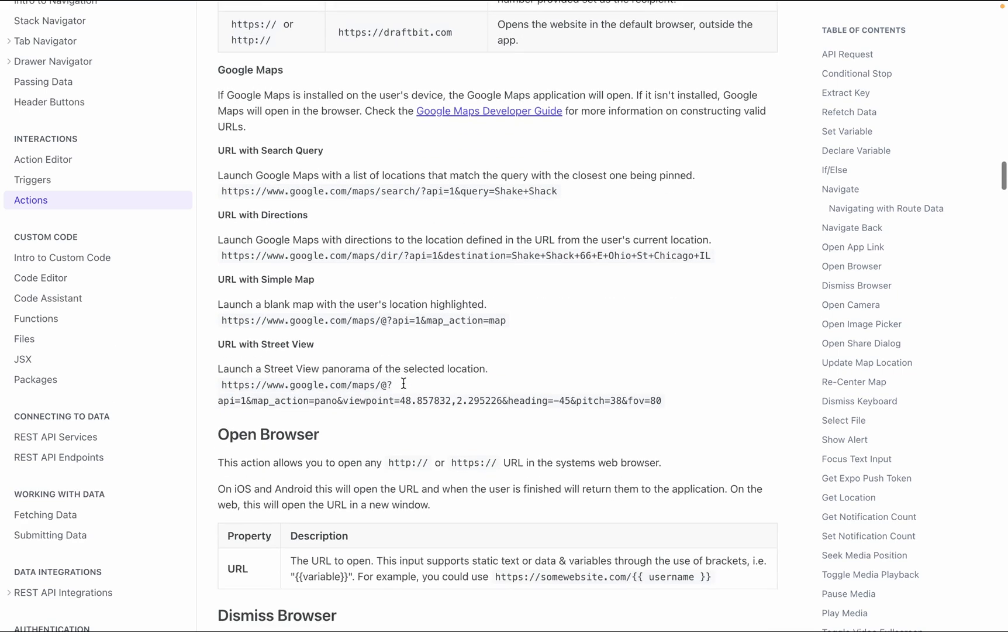
pyautogui.scroll(3)
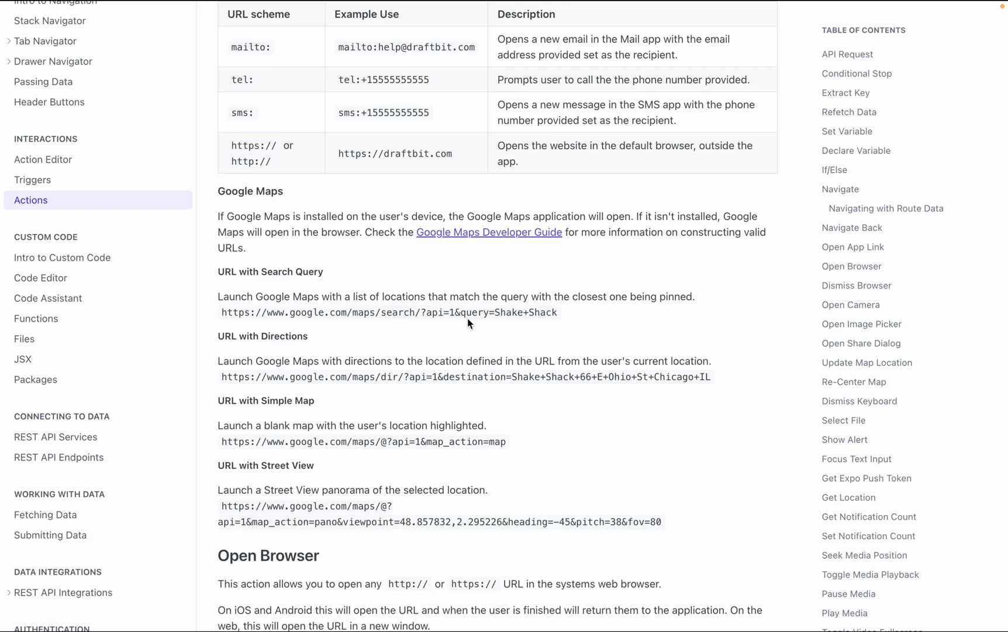
pyautogui.moveTo(421, 262)
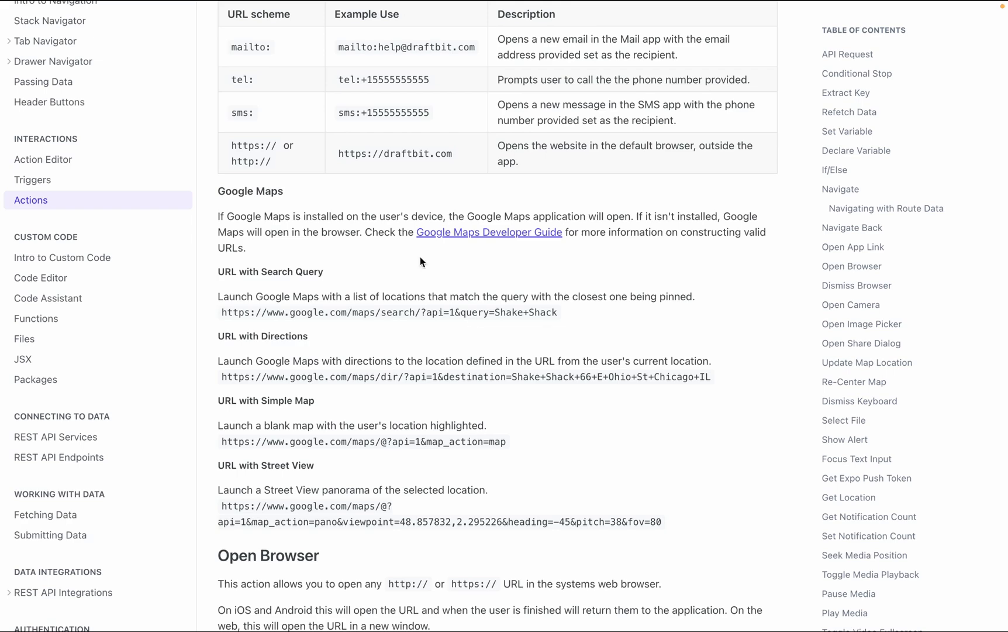